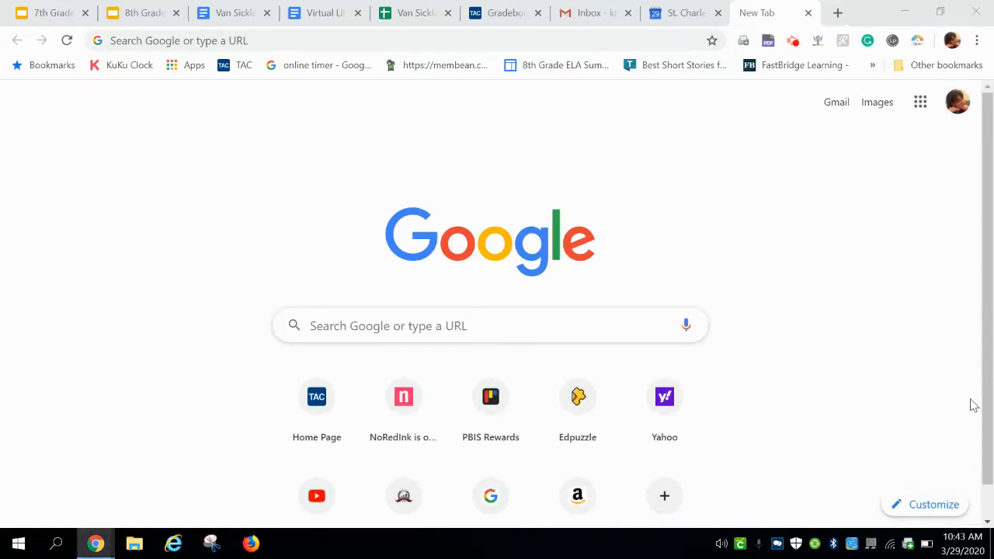
mouse_move(820, 292)
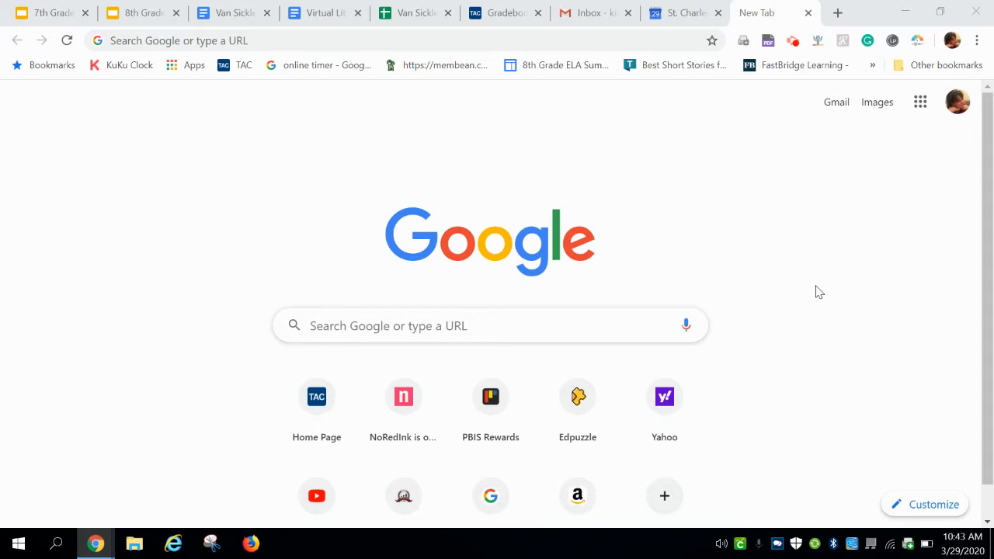
mouse_move(949, 298)
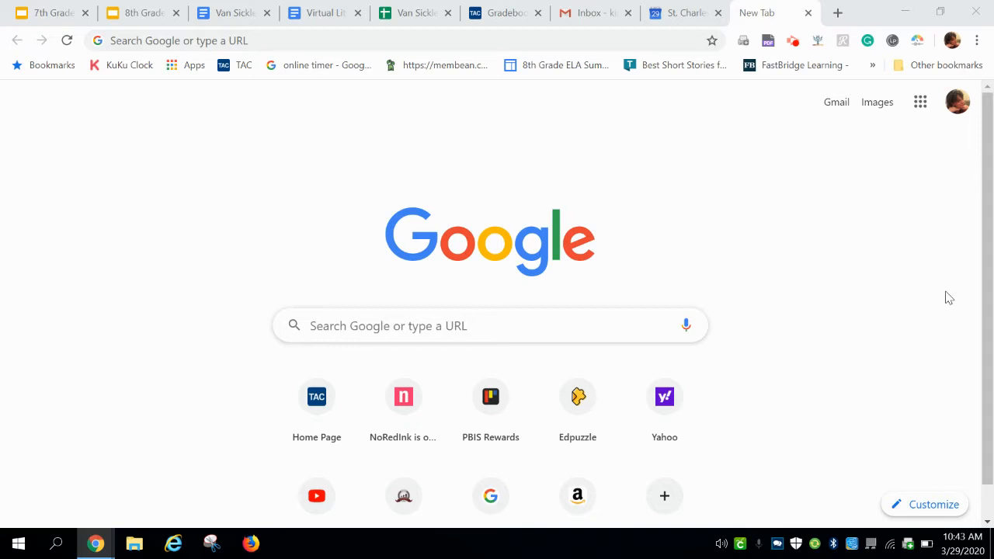
mouse_move(920, 101)
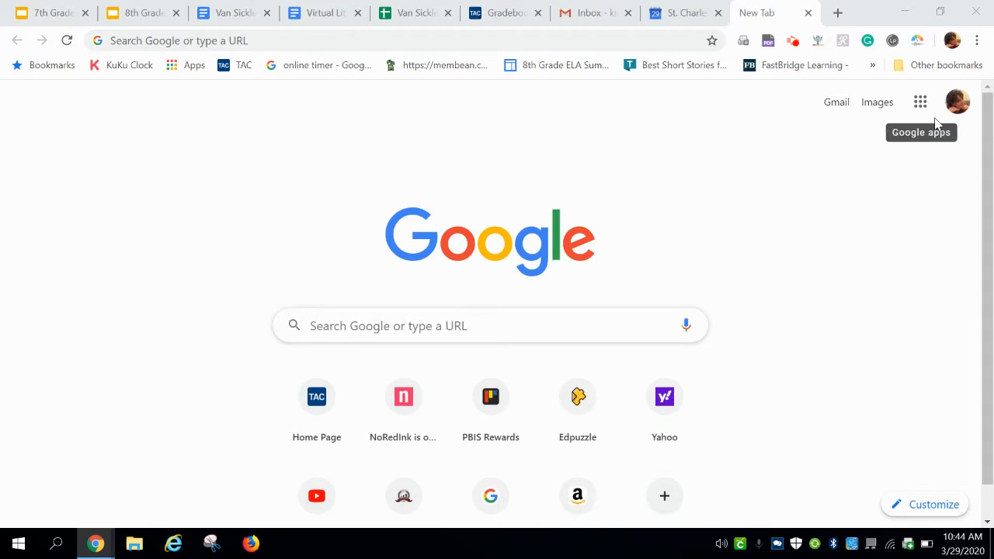
mouse_move(584, 254)
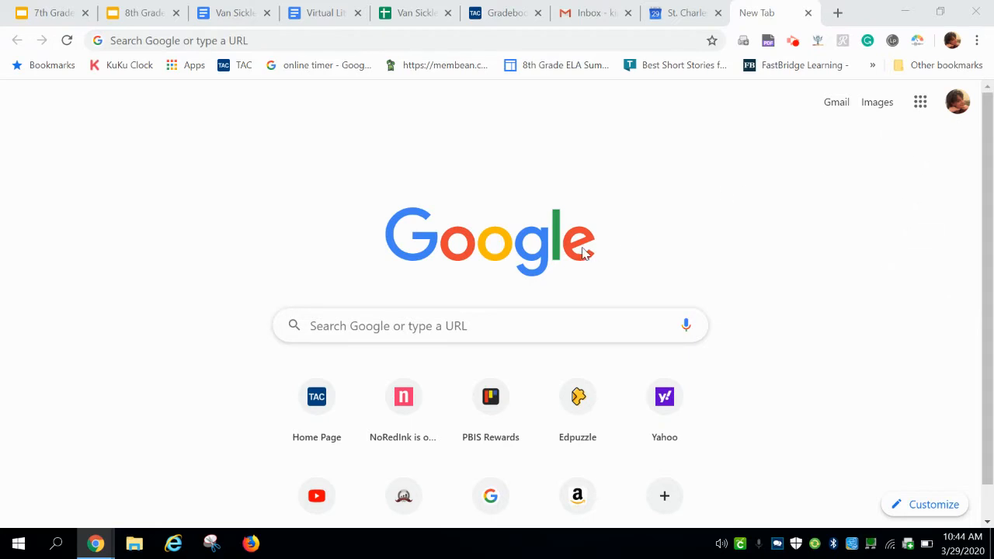
mouse_move(920, 102)
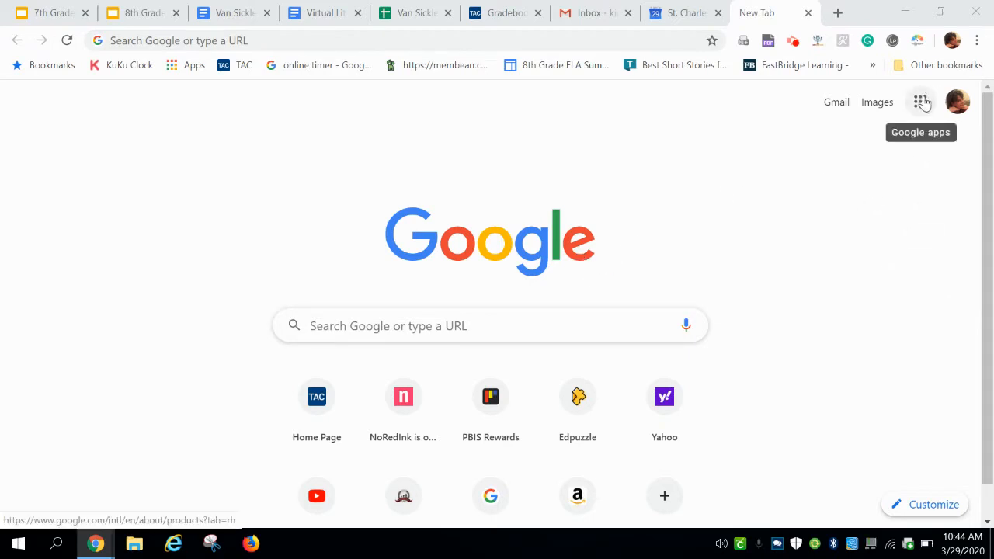
- Open Google Calendar from the Google apps menu, showing the week of March 29, 2020
left_click(921, 102)
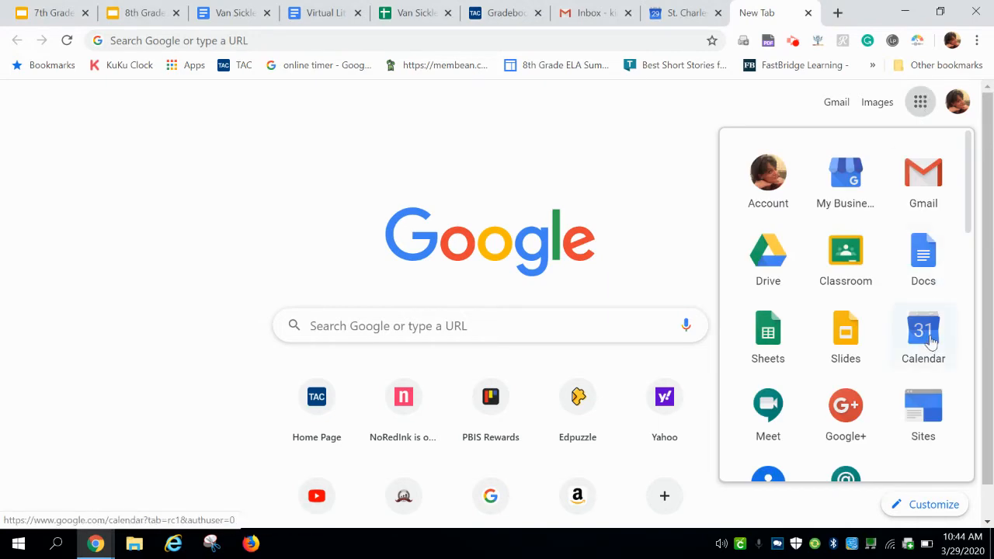
left_click(922, 331)
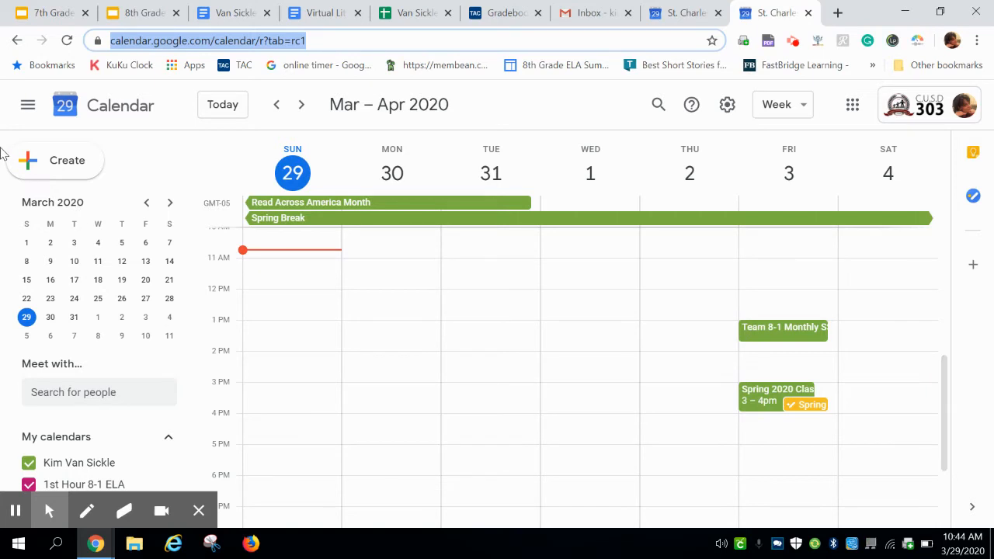
mouse_move(185, 158)
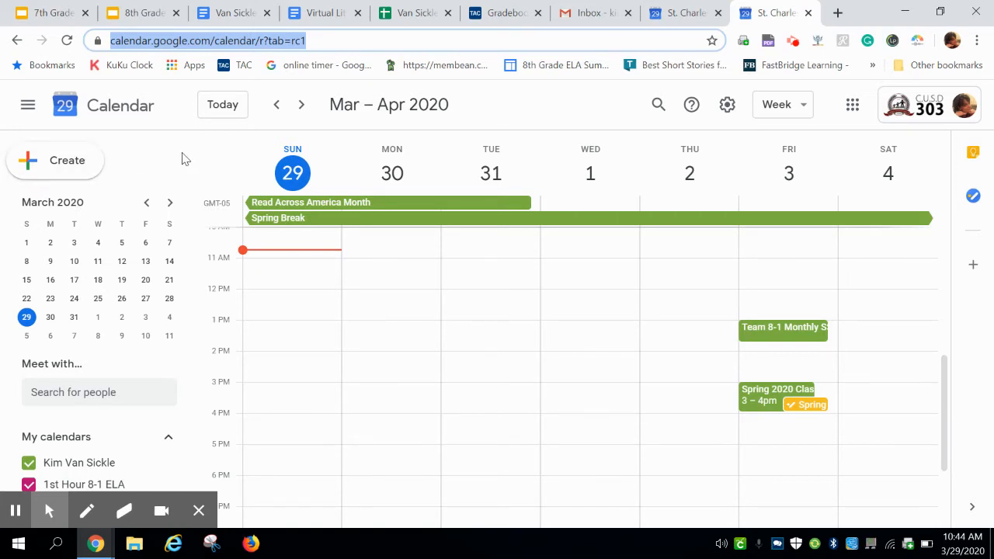
mouse_move(68, 160)
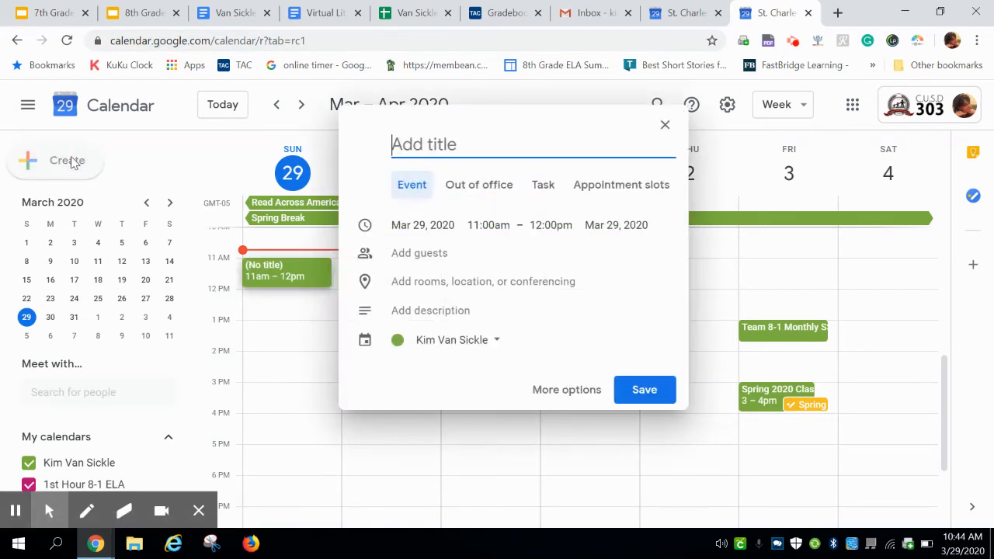
- Title the new event draft 'lit circle meeting #1'
type("lit")
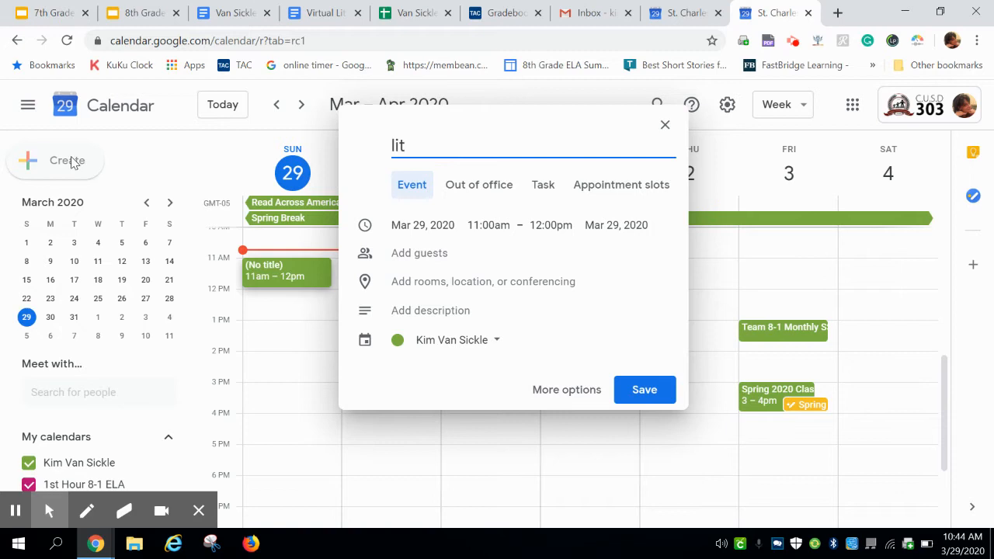
type("circle")
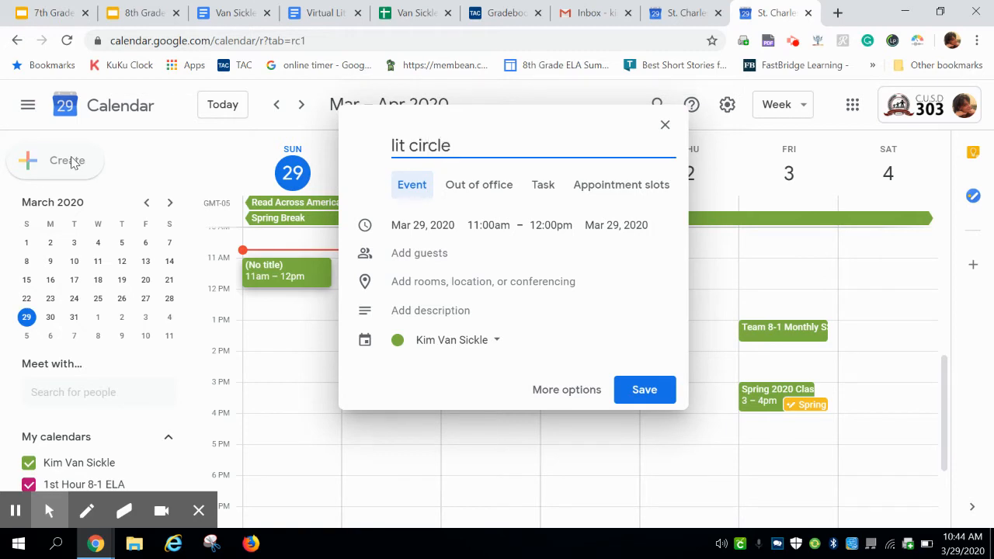
type("meet")
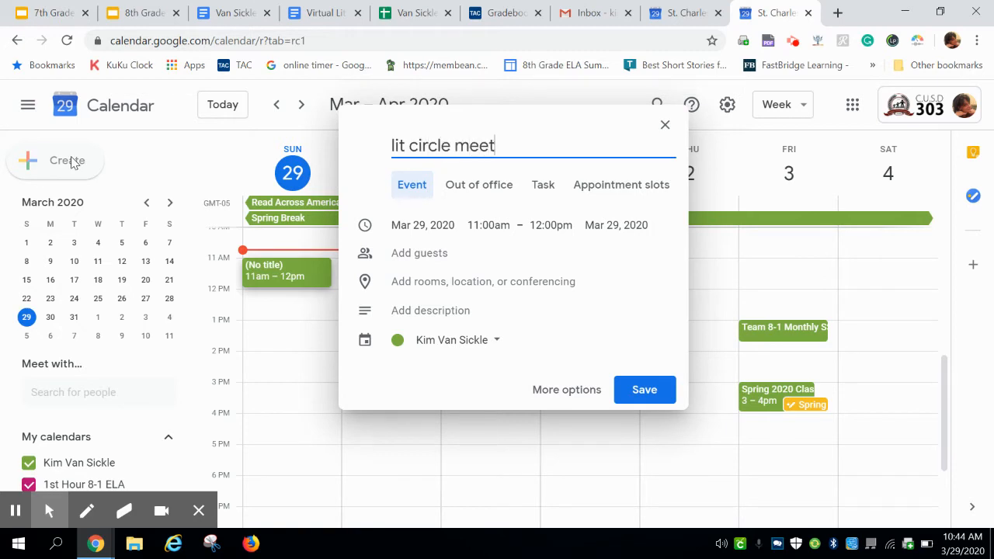
type("ing #1")
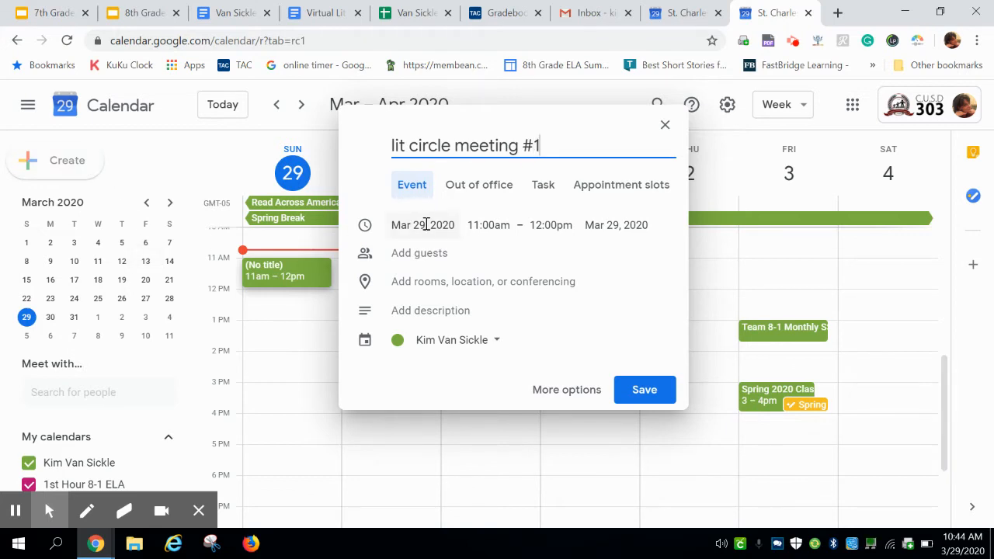
- Set the event date to Apr 9, 2020, from 5:00pm to 5:30pm
left_click(422, 225)
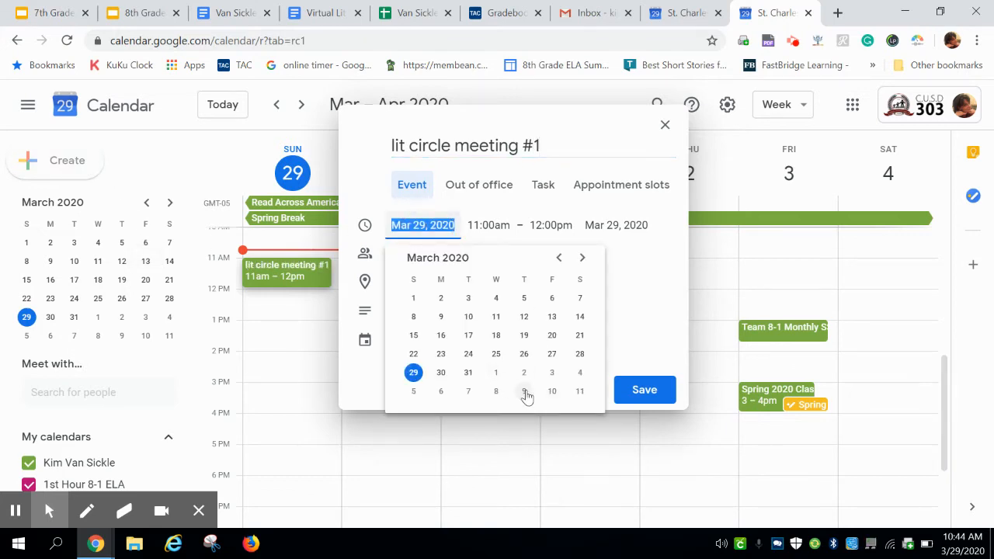
left_click(551, 390)
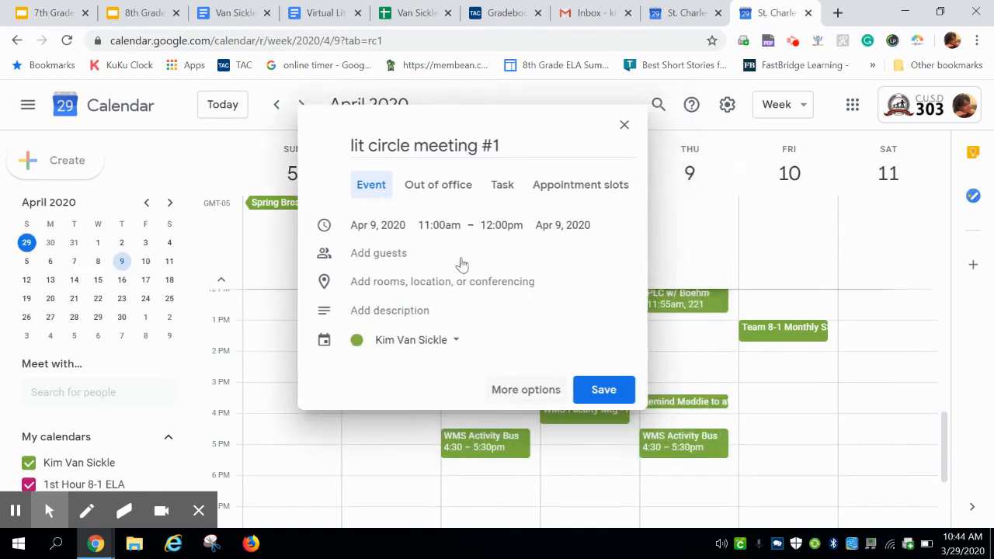
left_click(438, 225)
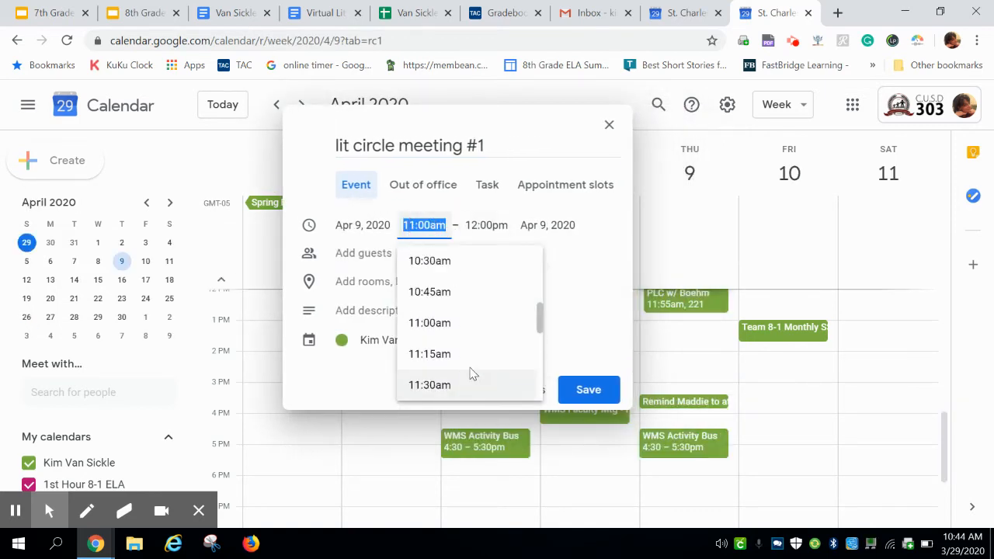
scroll("down", 3)
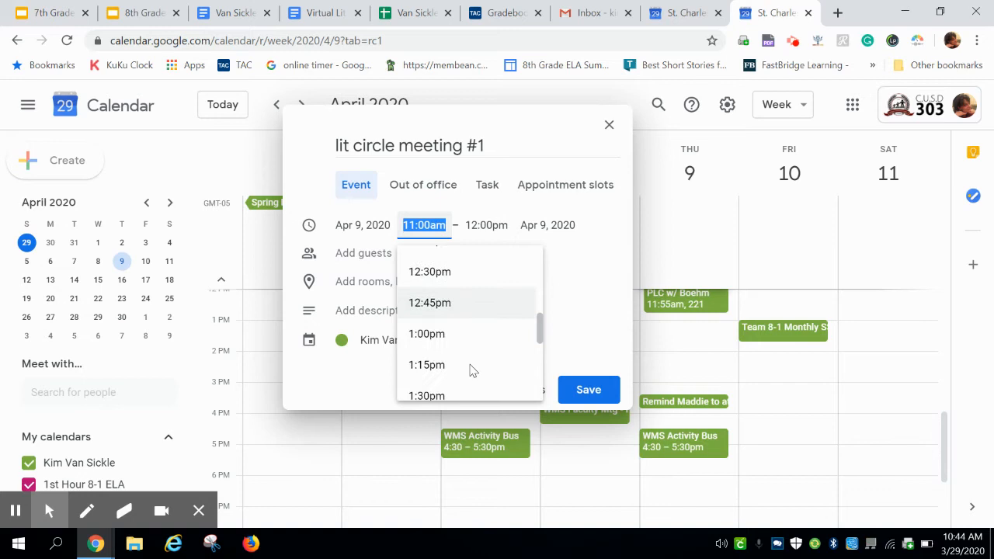
scroll("down", 3)
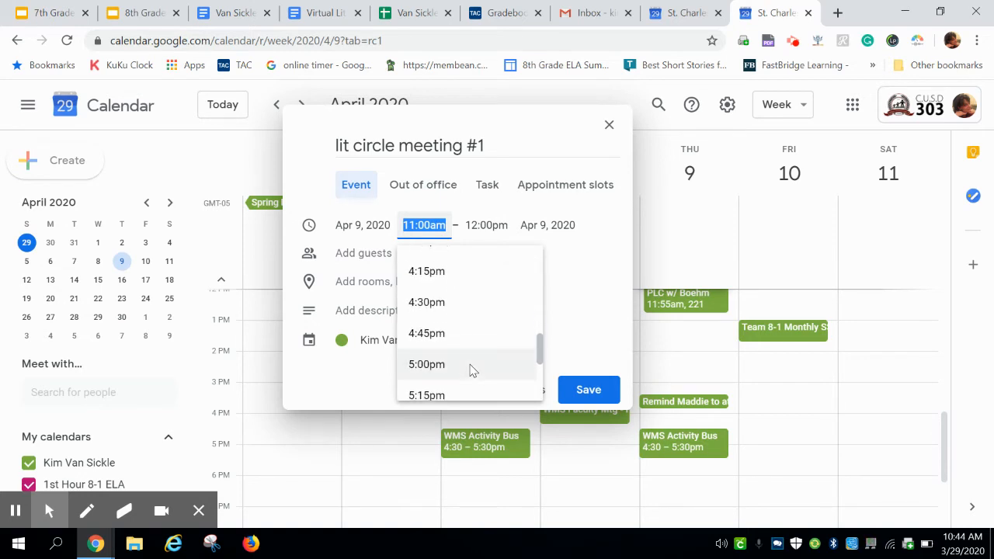
left_click(426, 364)
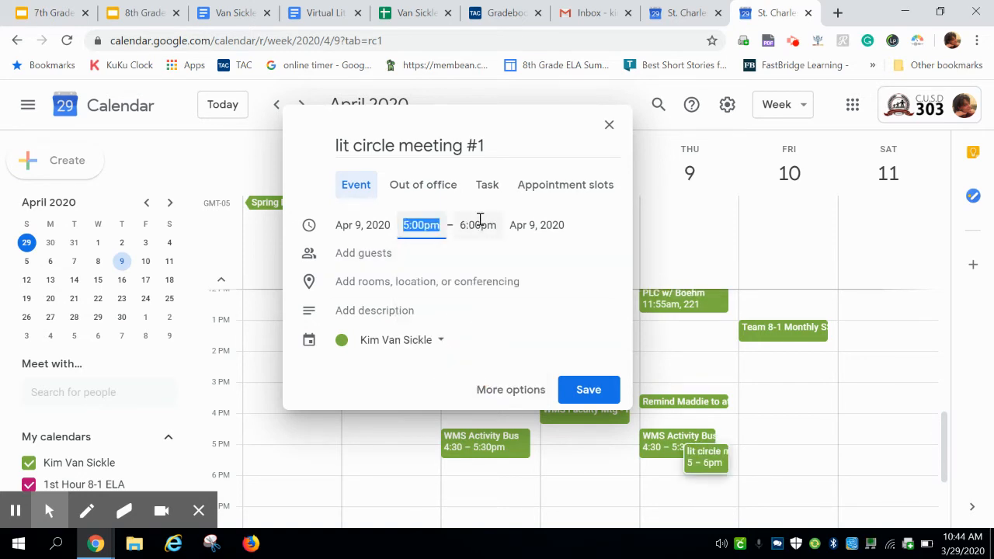
mouse_move(445, 226)
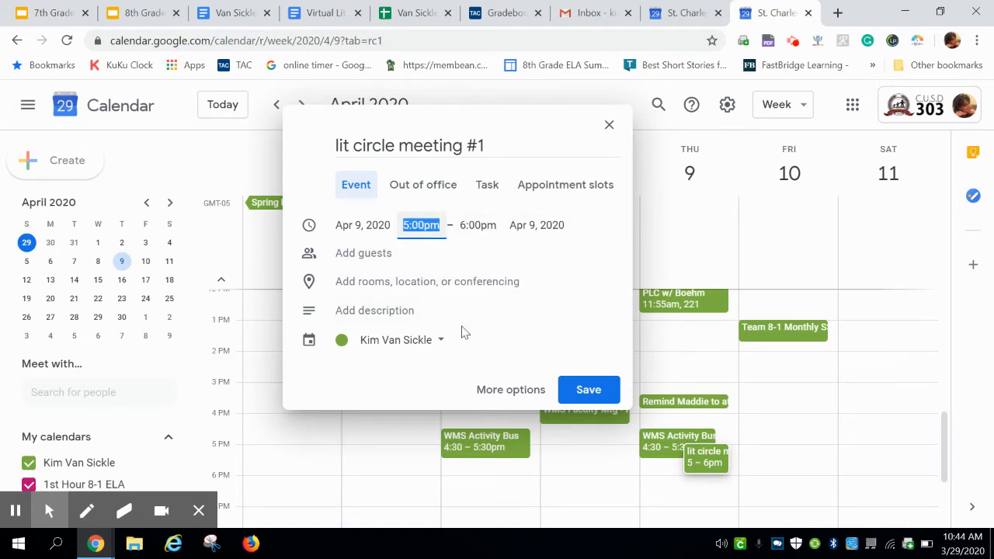
left_click(478, 225)
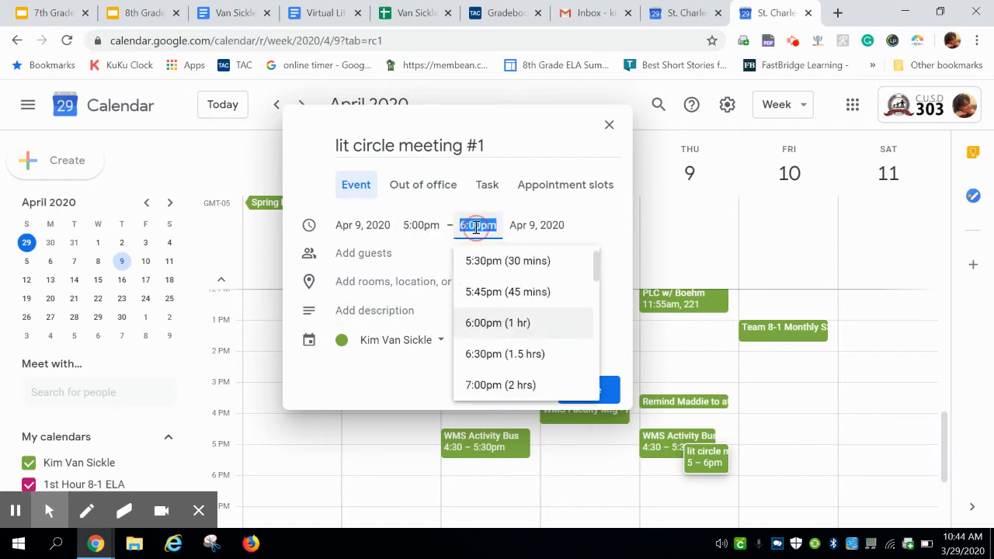
left_click(508, 260)
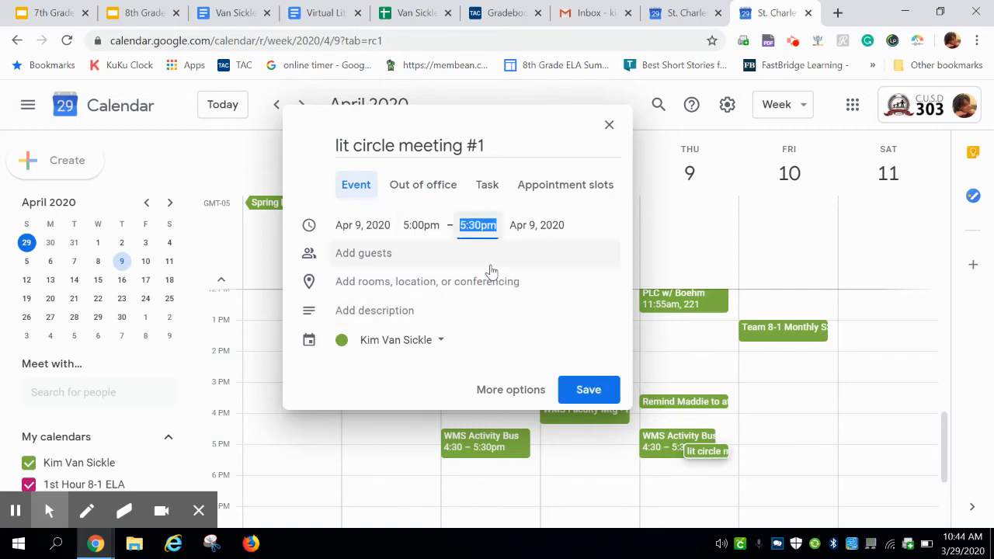
left_click(412, 253)
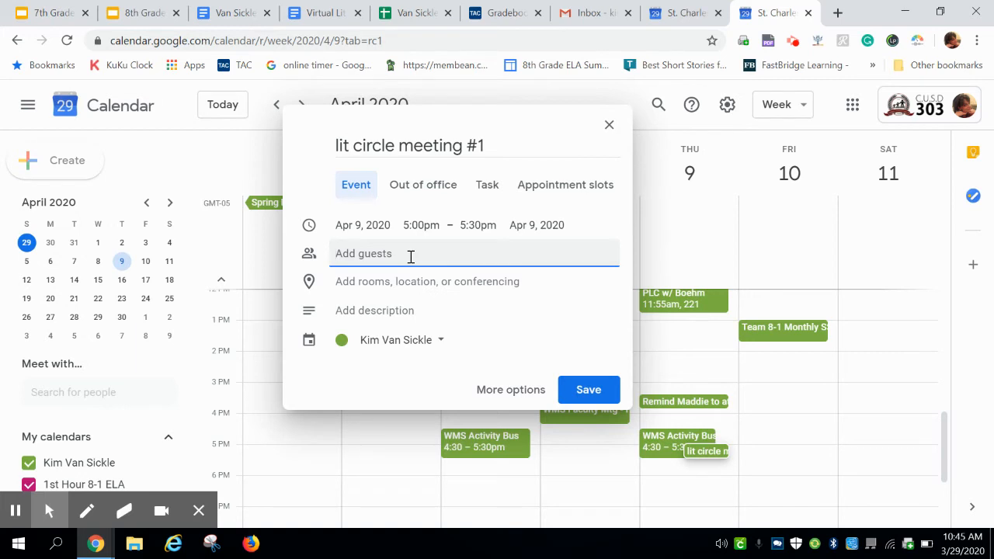
type("ki")
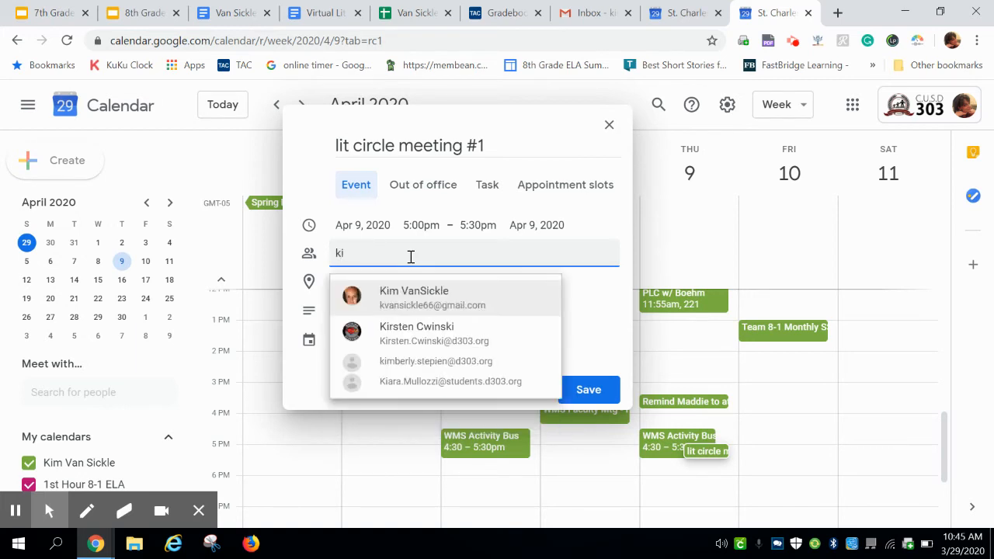
type("mb")
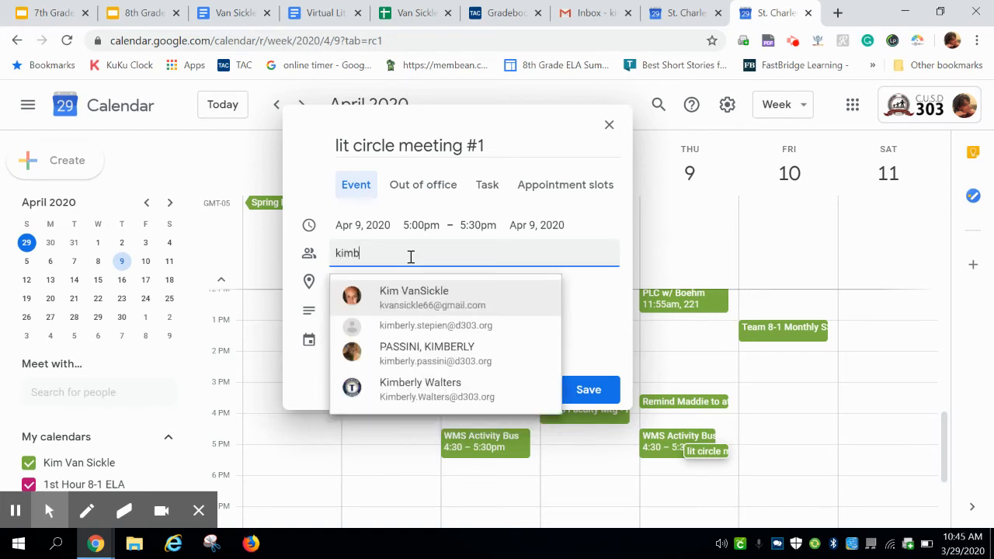
type("erly")
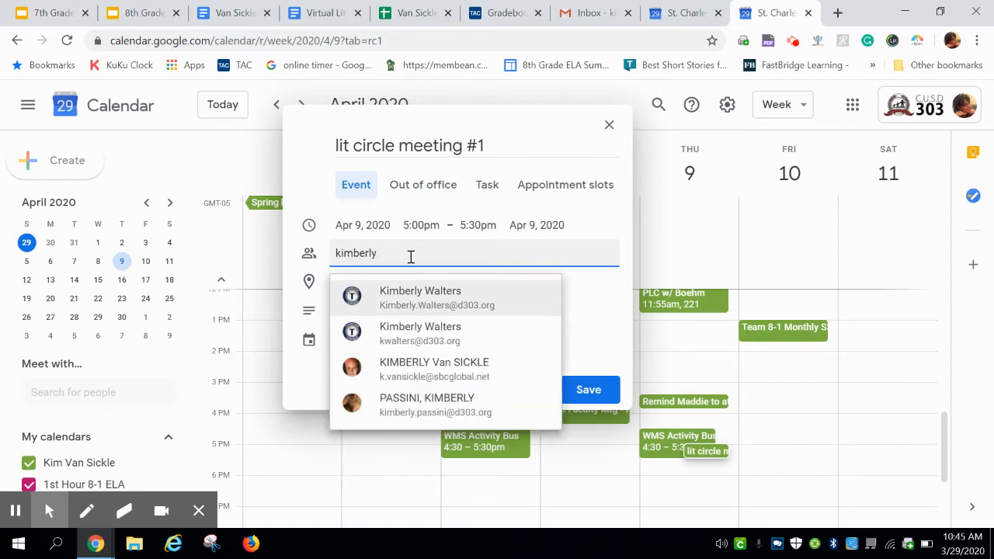
type(".van")
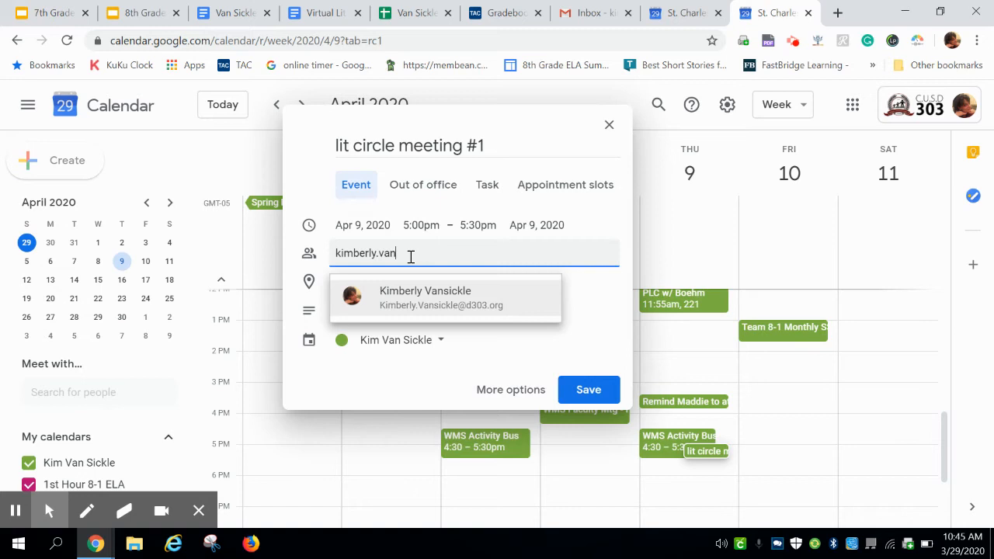
left_click(424, 298)
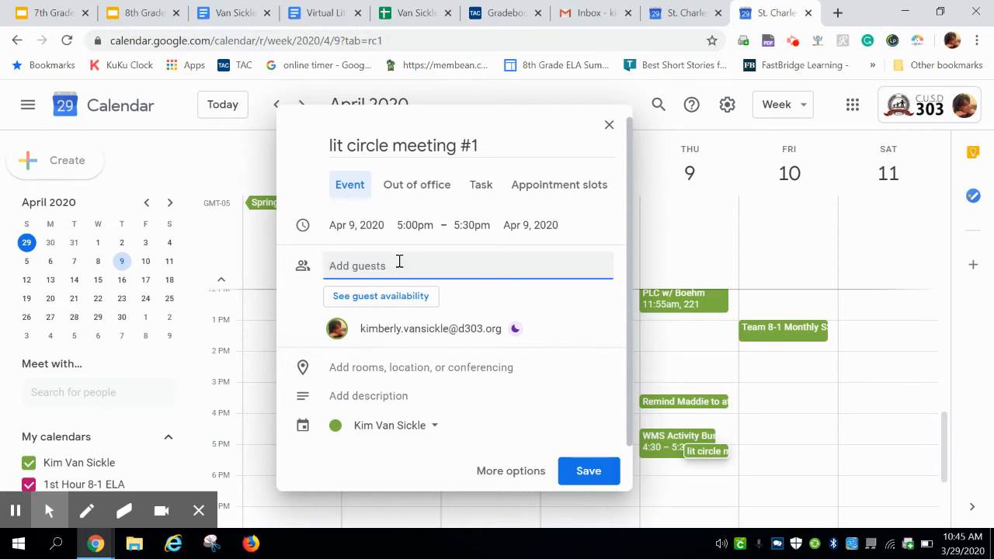
type("soph")
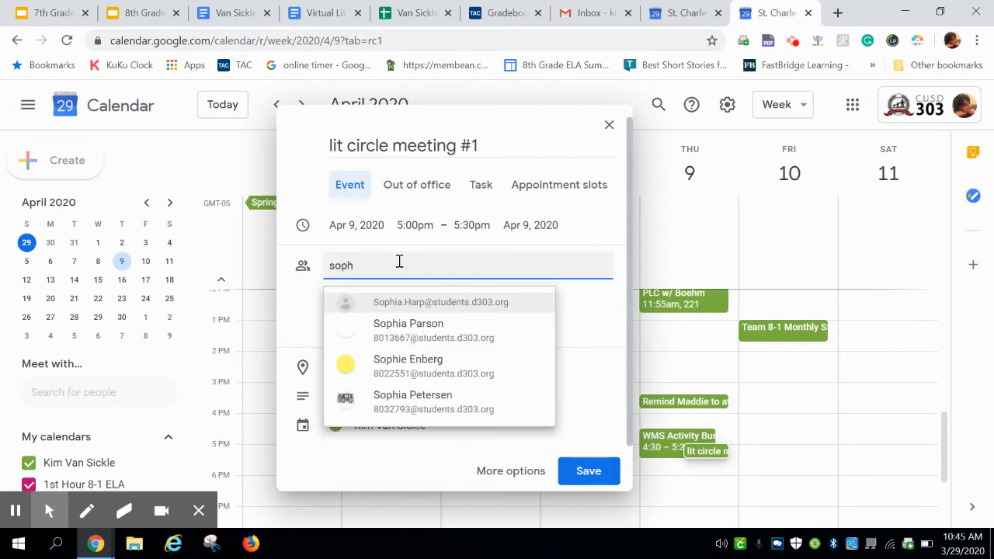
type("lor")
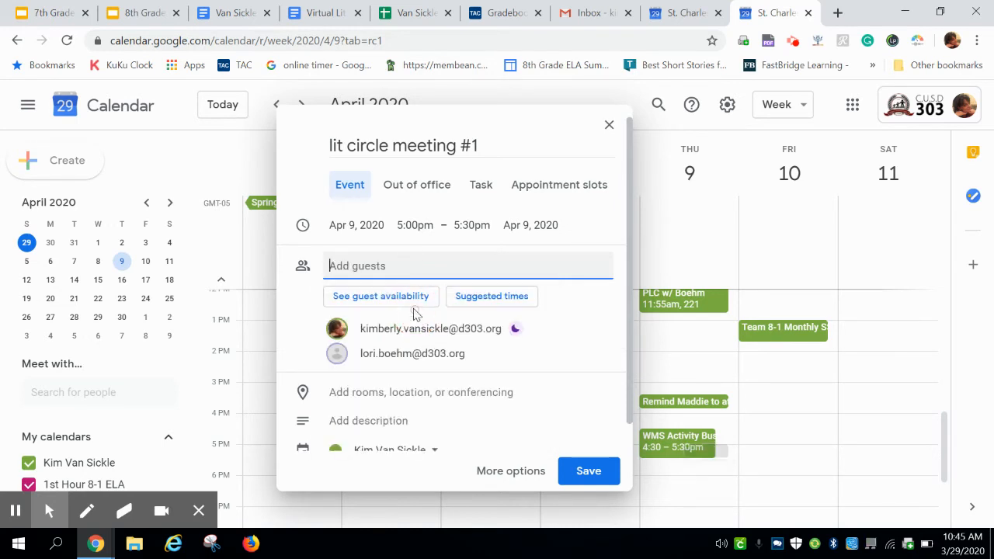
type("bren")
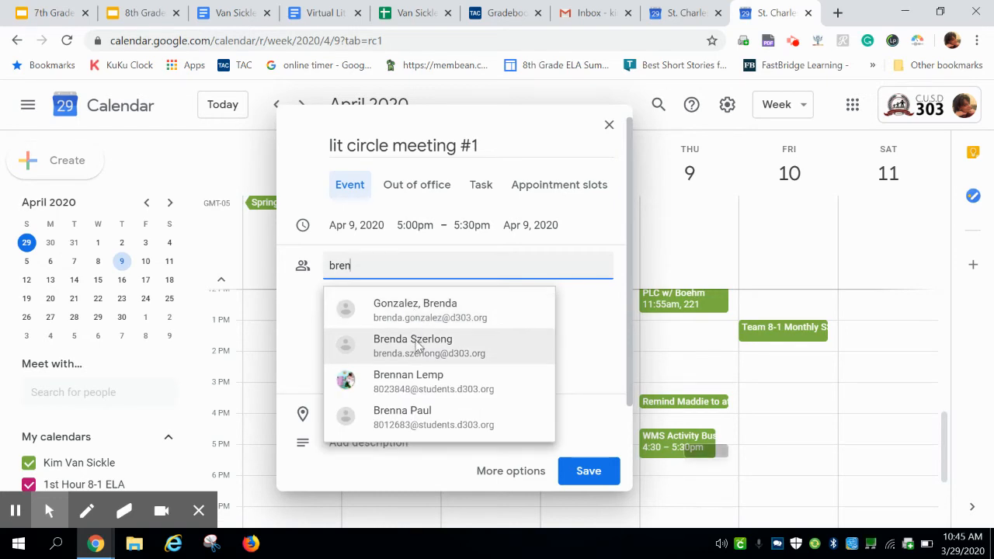
left_click(412, 345)
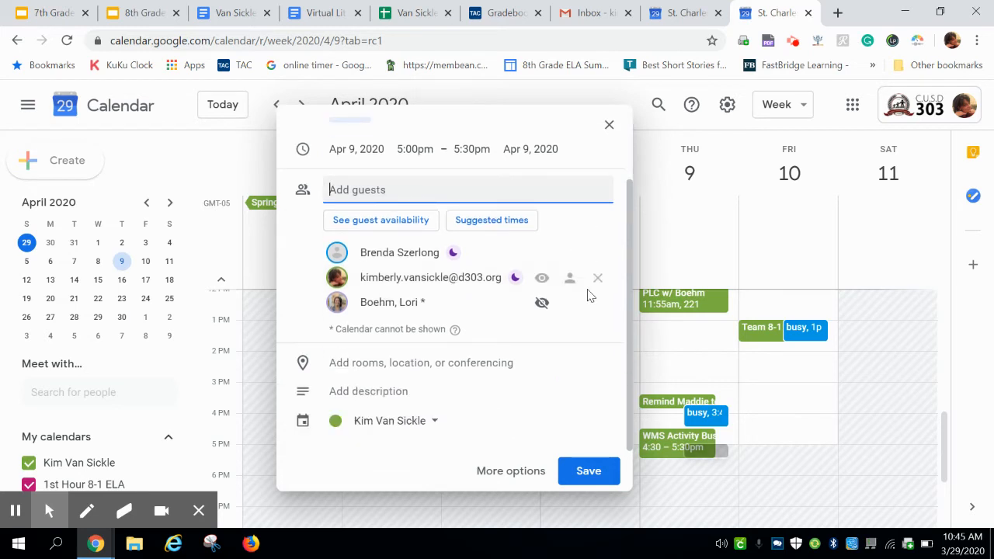
mouse_move(359, 367)
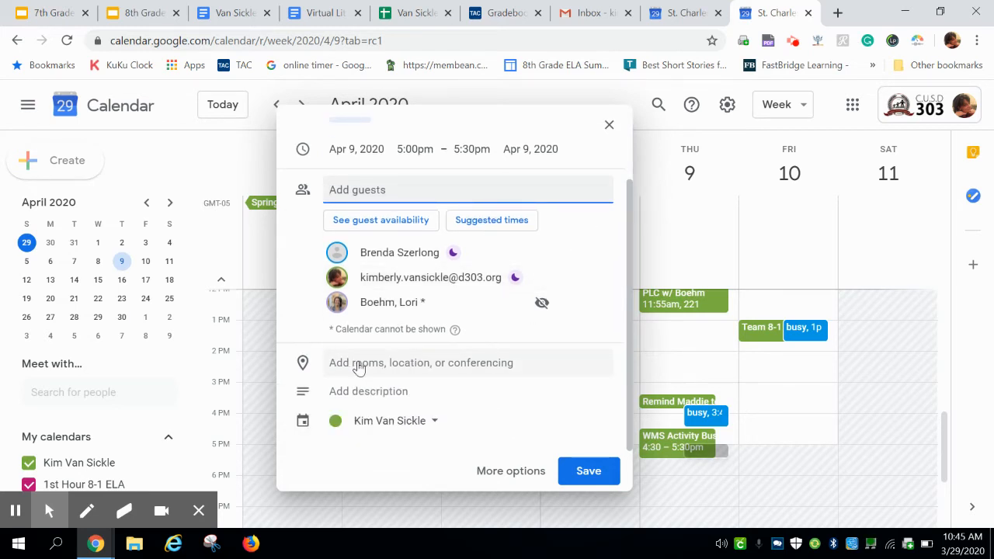
mouse_move(468, 369)
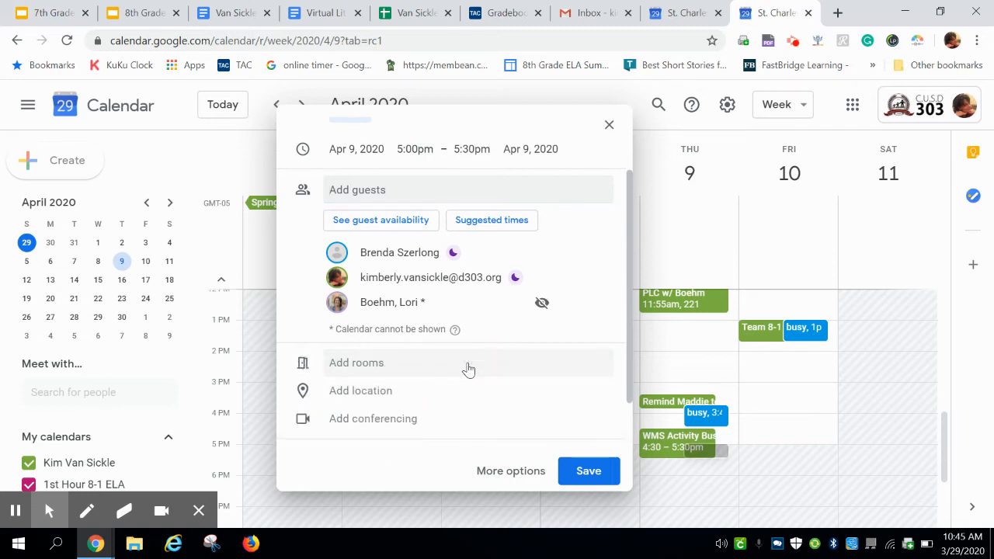
- Attach a Hangouts Meet link (oog-odek-aje) to the event and open the call in a new tab
scroll("down", 3)
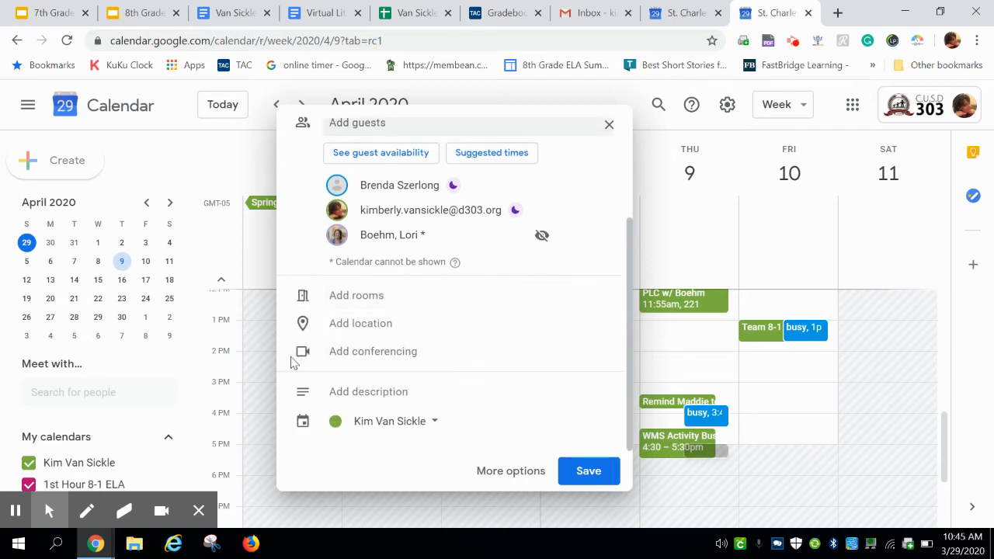
mouse_move(380, 351)
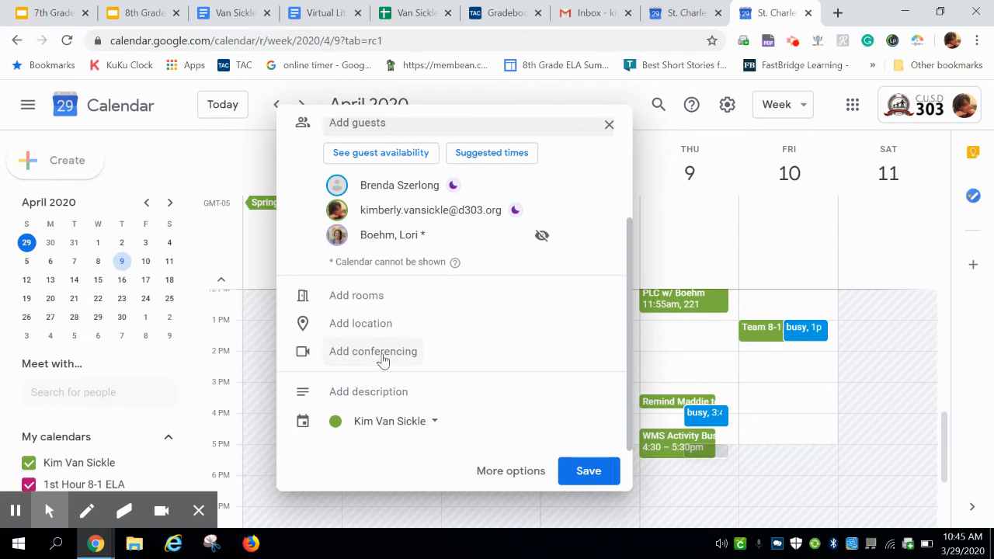
left_click(373, 351)
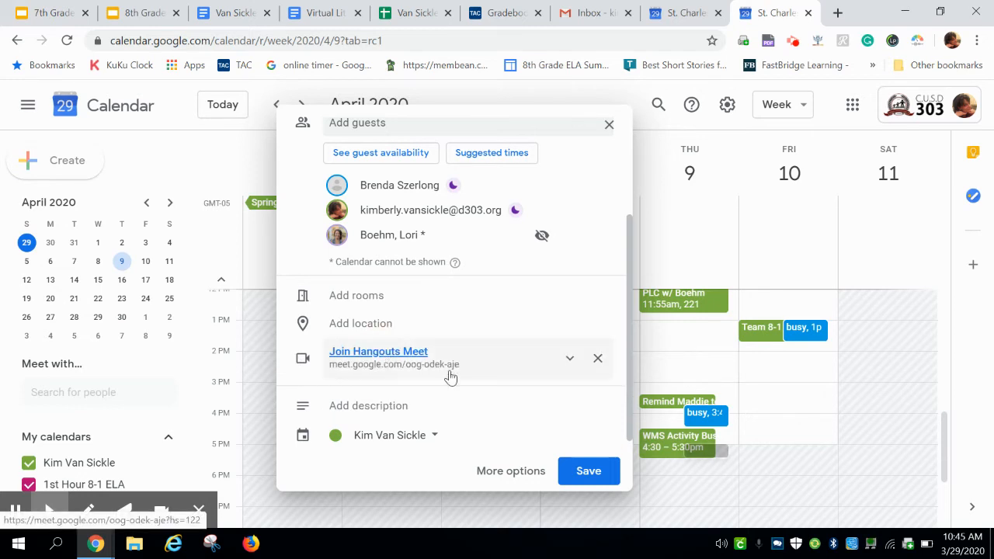
mouse_move(334, 377)
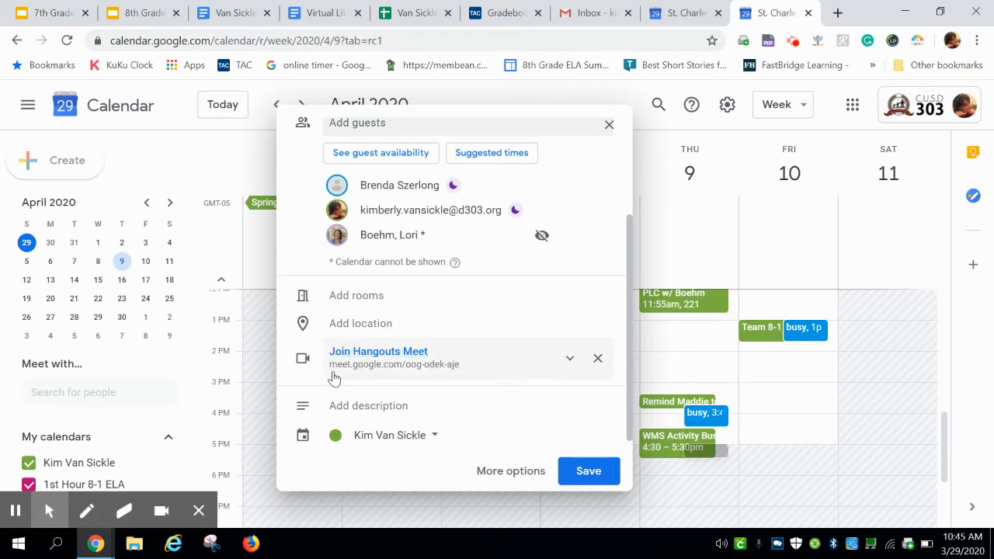
mouse_move(424, 366)
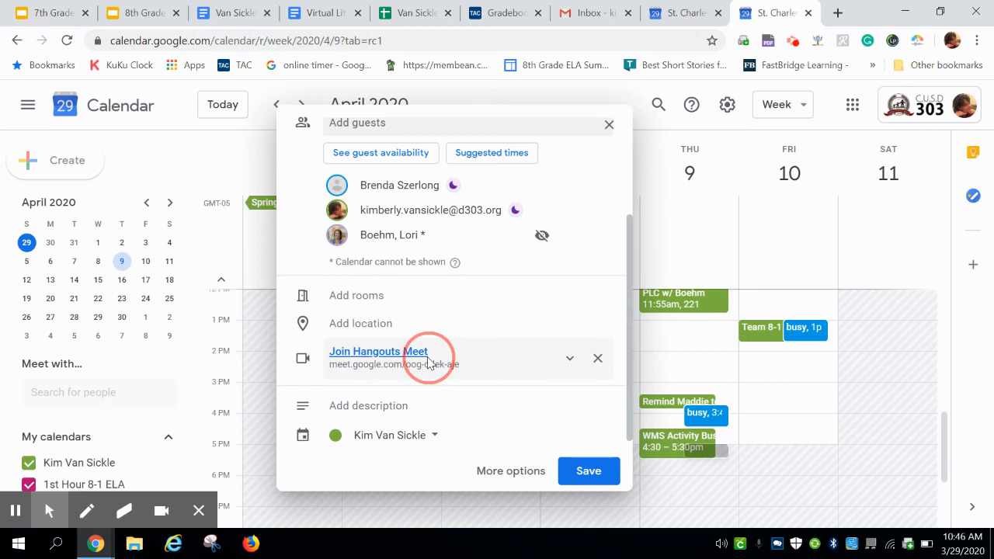
left_click(378, 351)
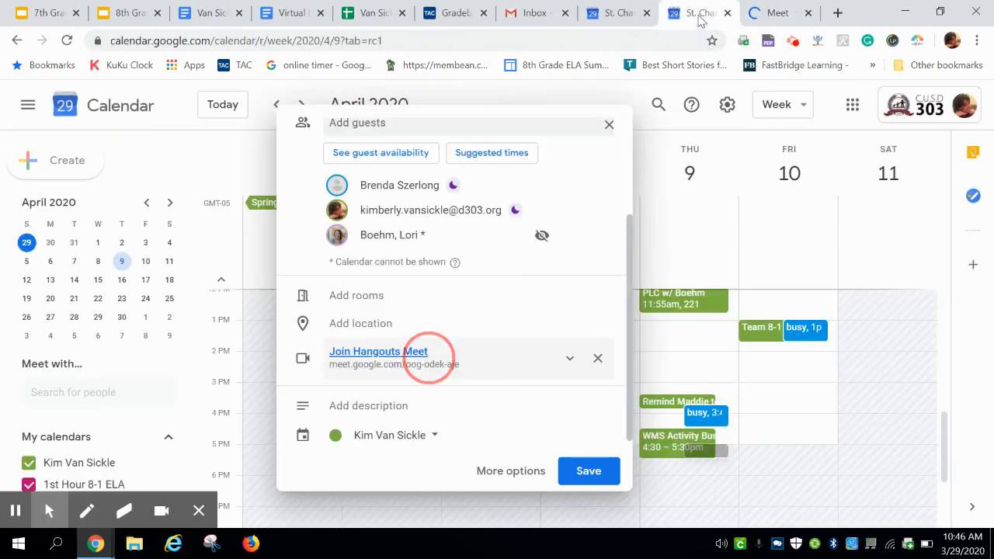
mouse_move(597, 235)
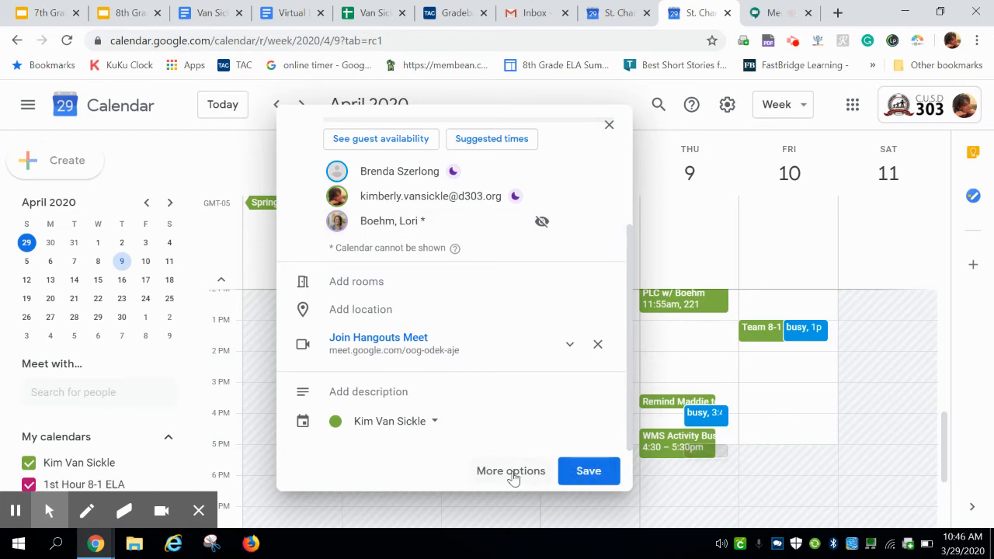
- On the full event page, write the description 'need to set up future dates & roles'
left_click(510, 471)
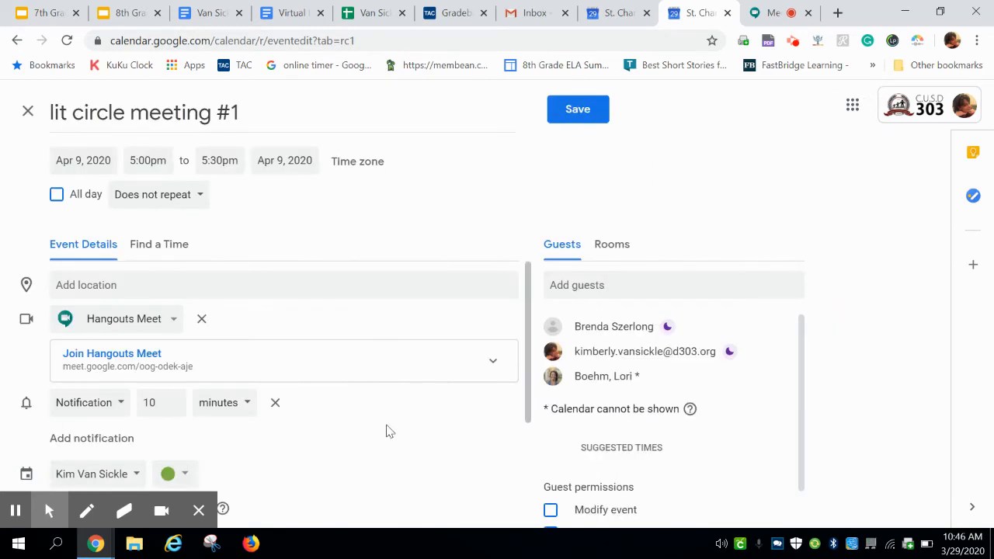
scroll("down", 3)
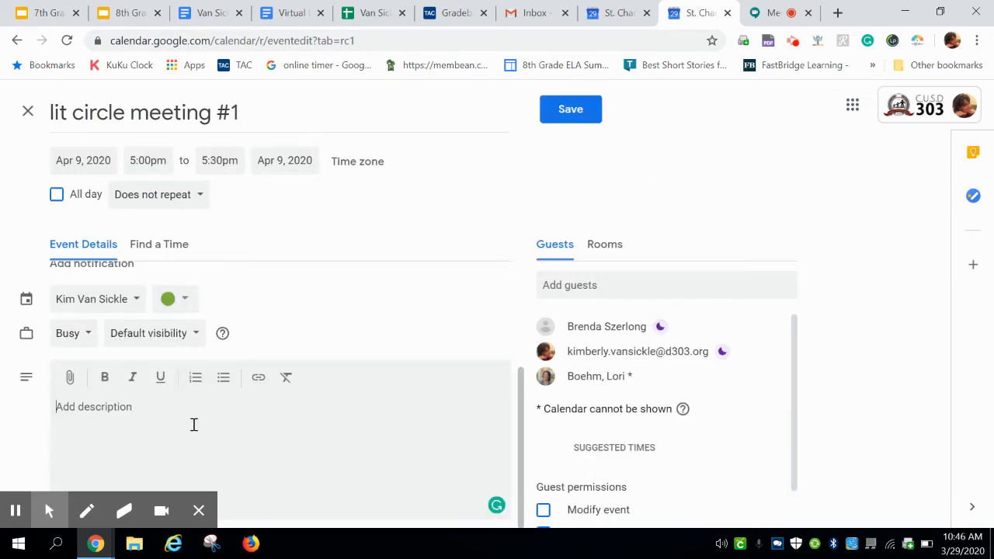
type("nee")
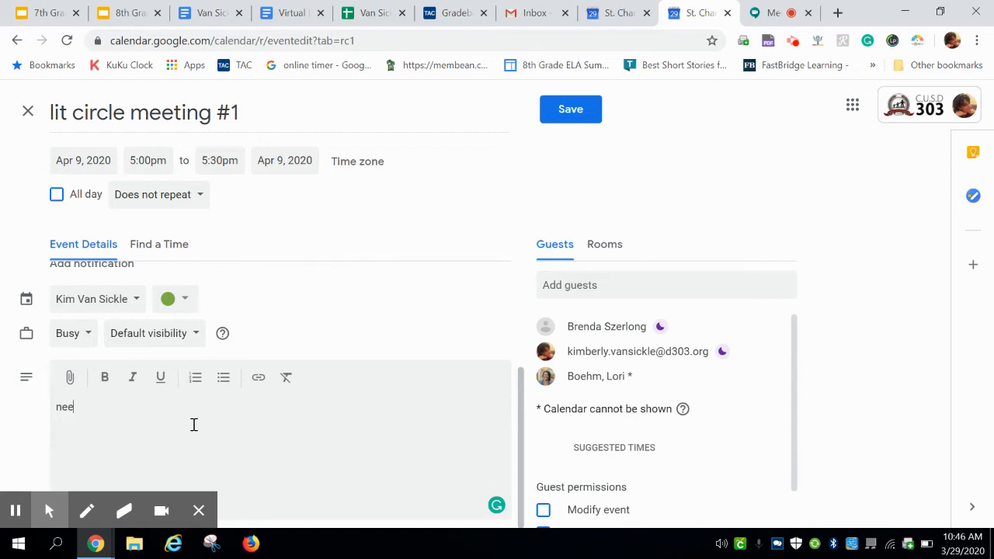
type("d to set up")
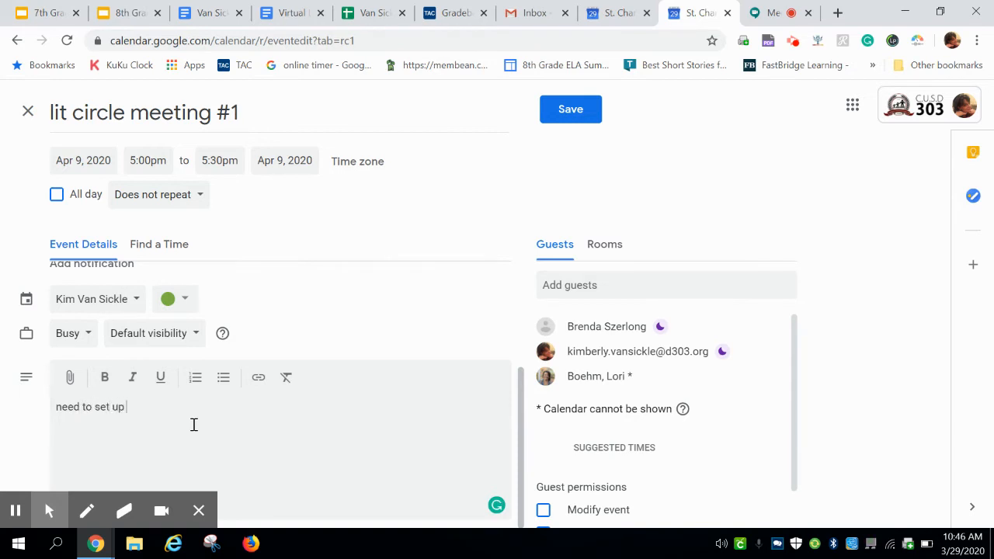
type("future dates")
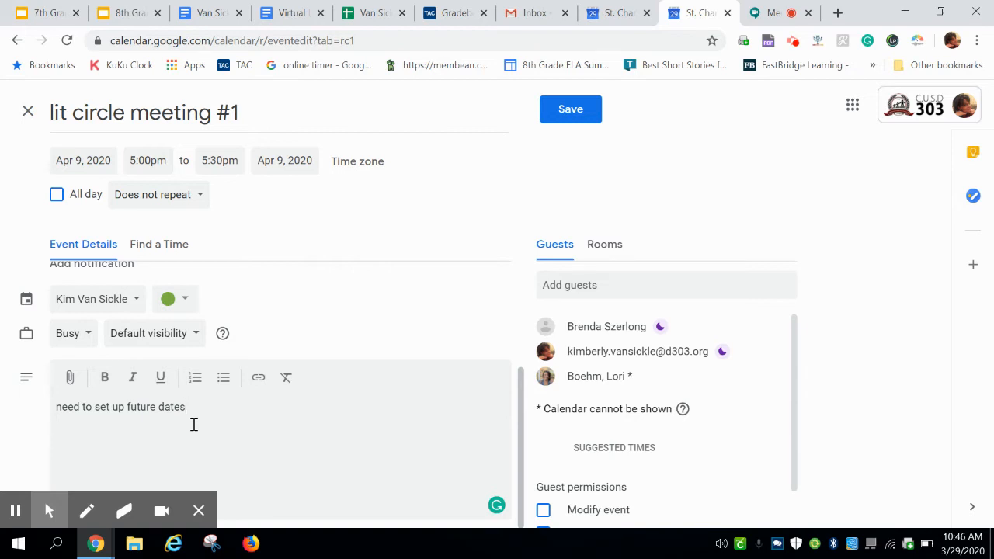
type("& roles")
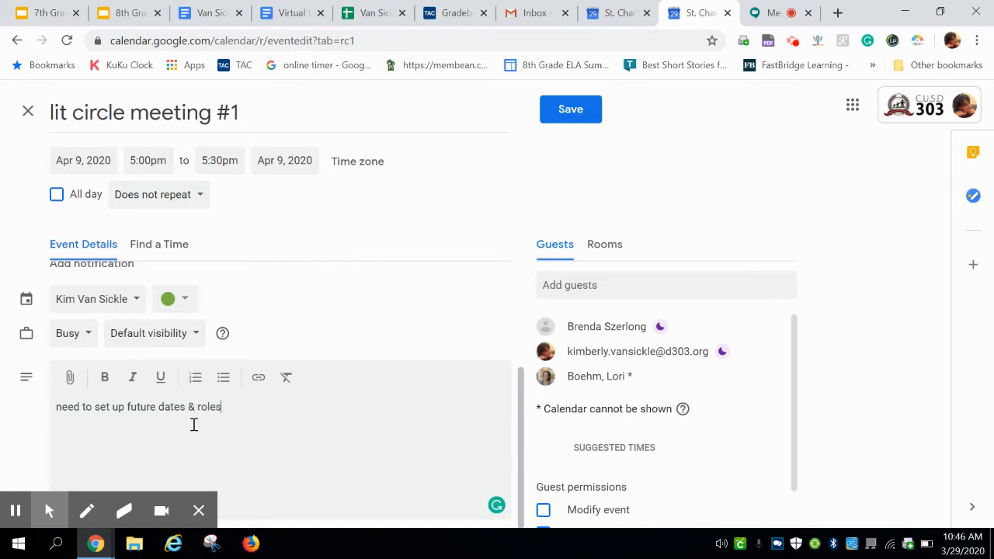
mouse_move(321, 280)
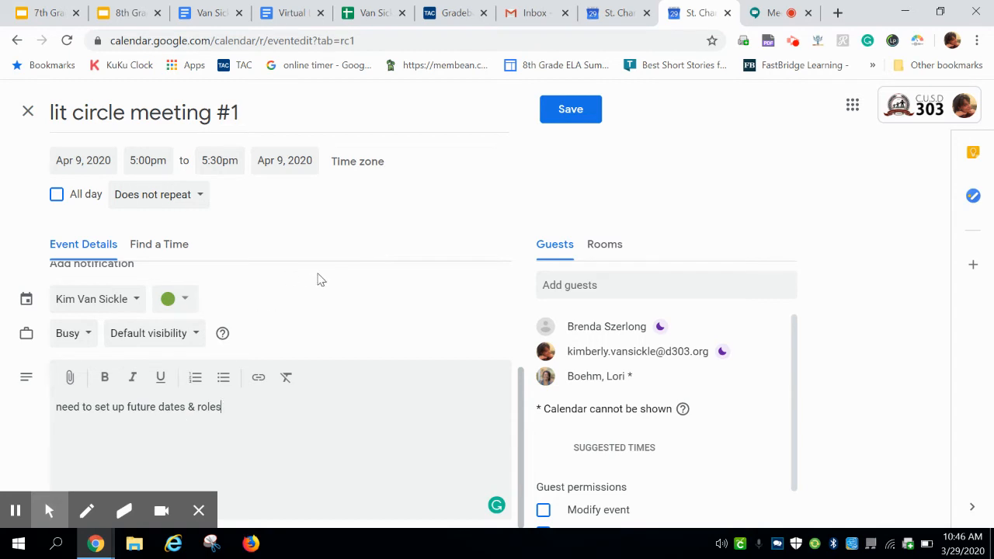
mouse_move(838, 420)
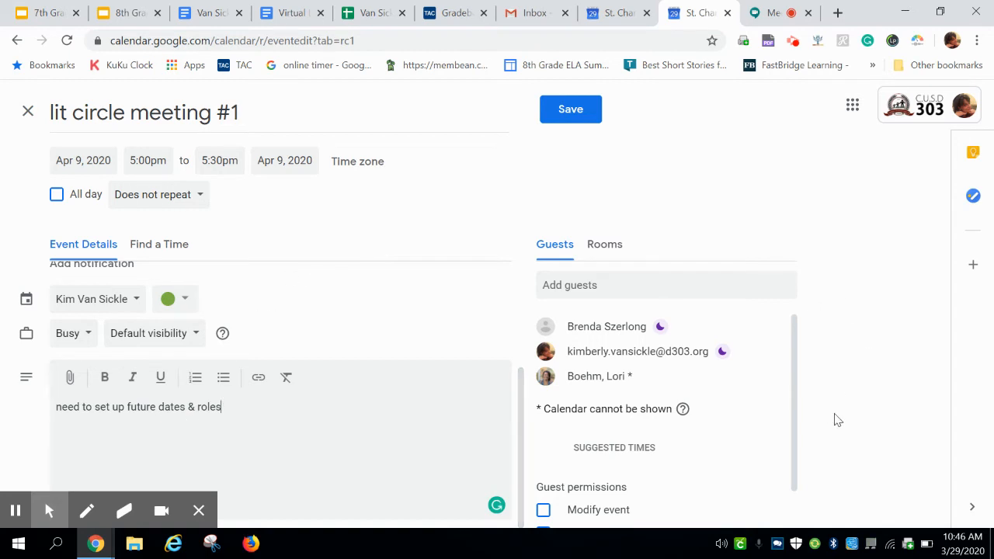
- Save the event and send email invitations to its guests
left_click(571, 109)
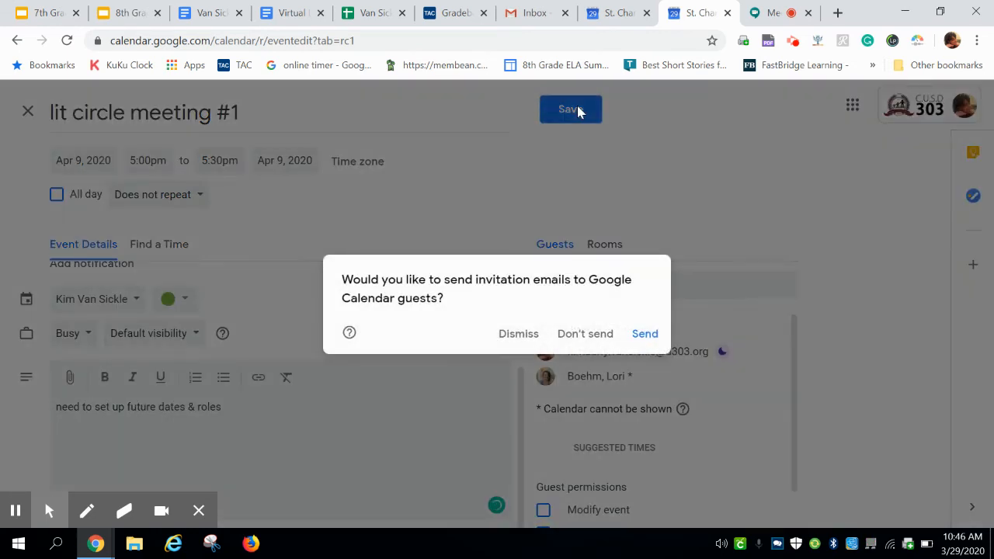
mouse_move(644, 333)
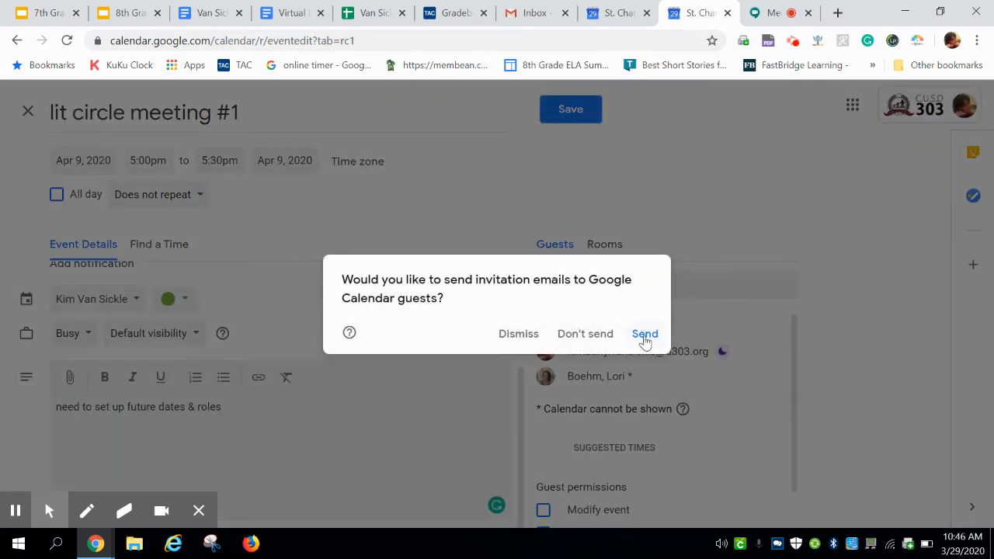
left_click(645, 333)
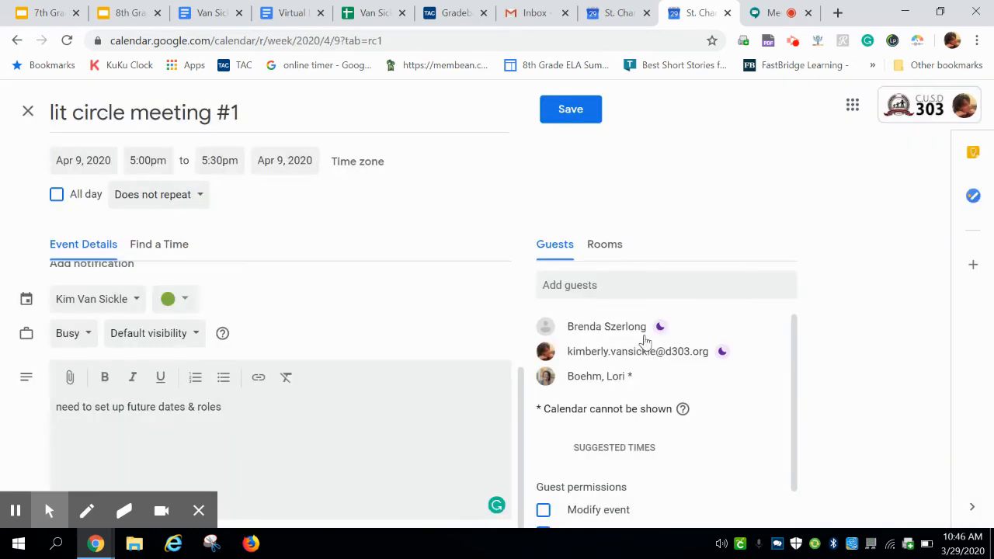
left_click(570, 108)
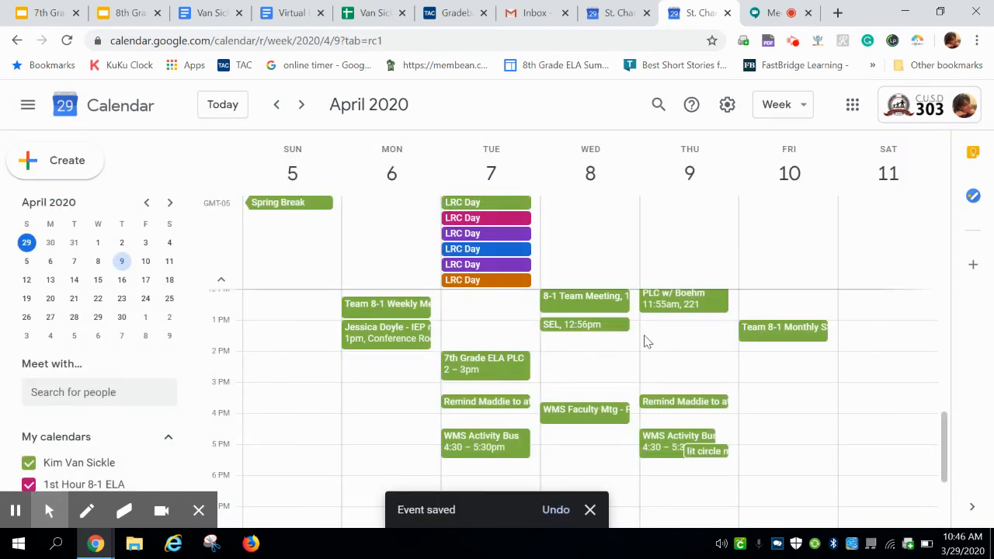
scroll("down", 3)
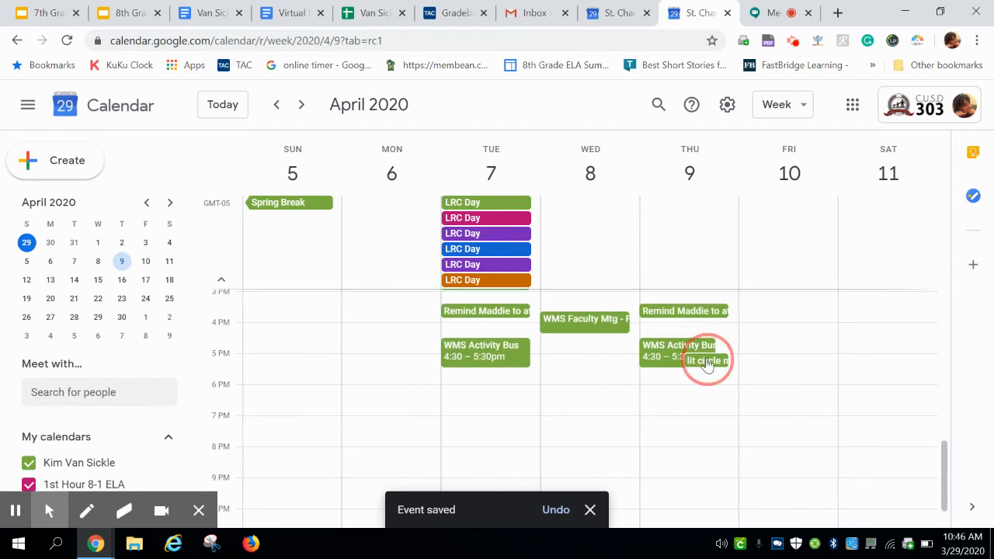
- Open the April 9 lit circle meeting #1 details and launch its Hangouts Meet call
left_click(706, 359)
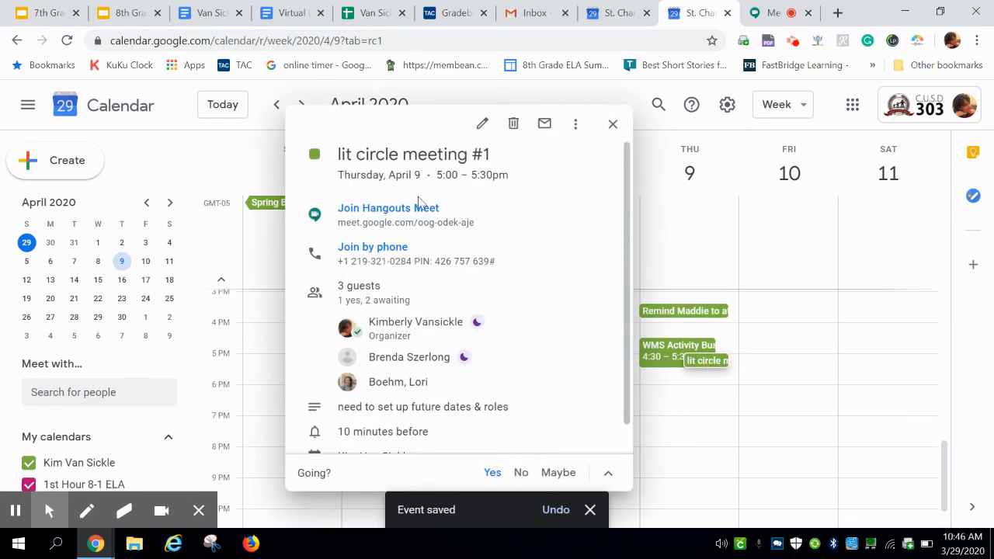
mouse_move(404, 221)
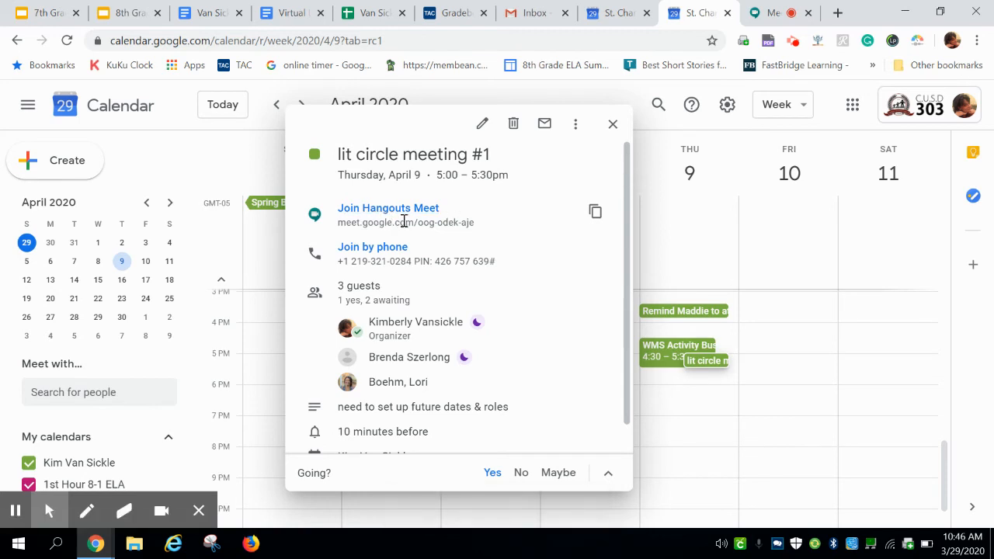
mouse_move(575, 316)
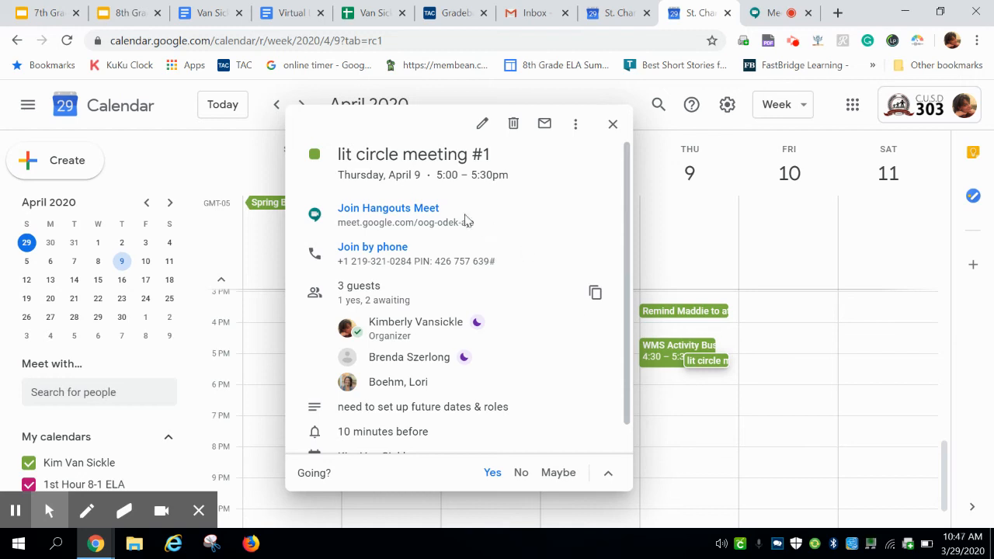
mouse_move(388, 208)
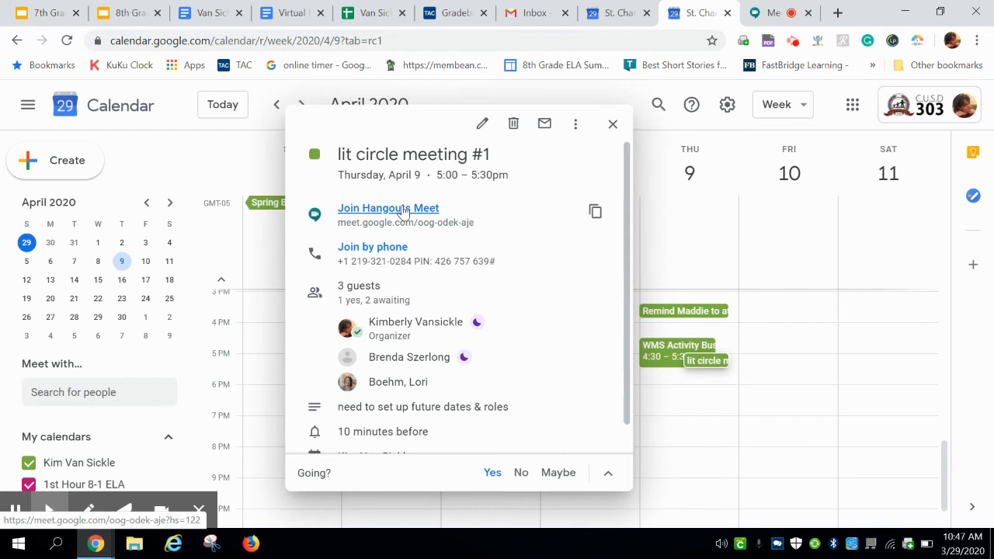
left_click(389, 208)
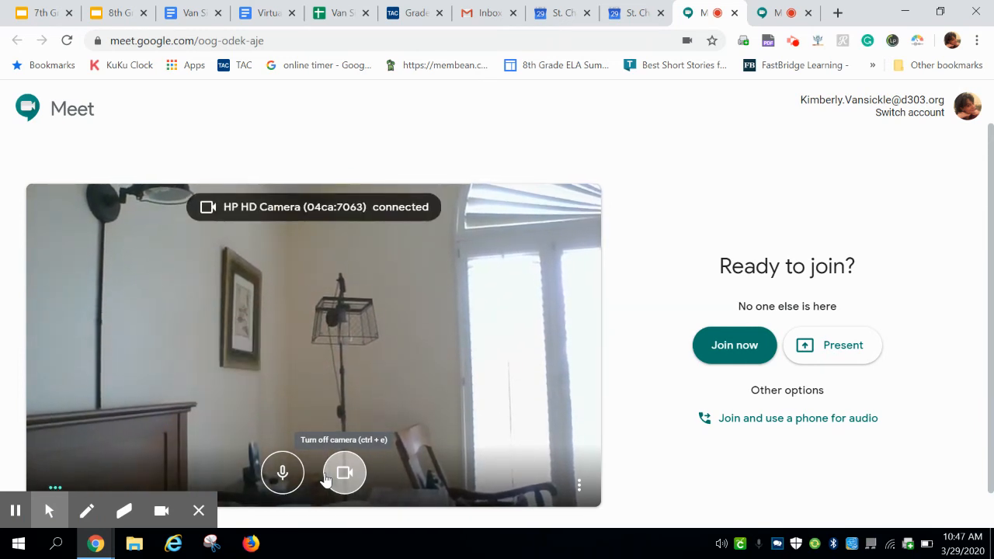
left_click(344, 472)
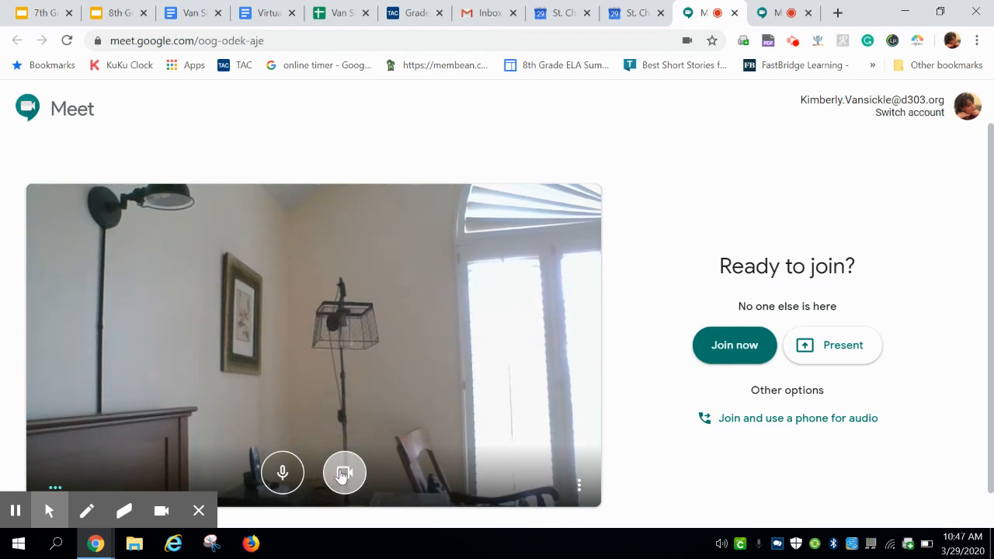
left_click(344, 472)
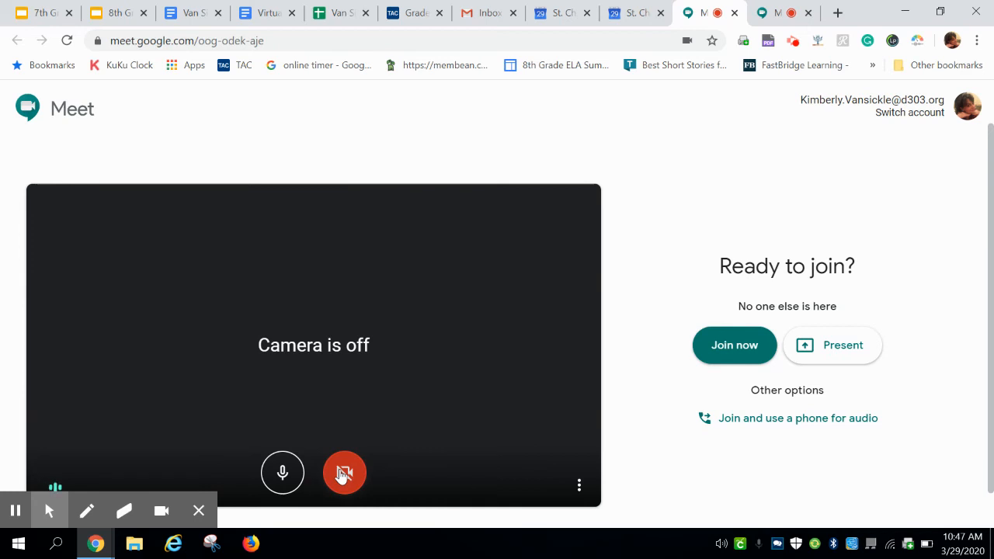
mouse_move(365, 452)
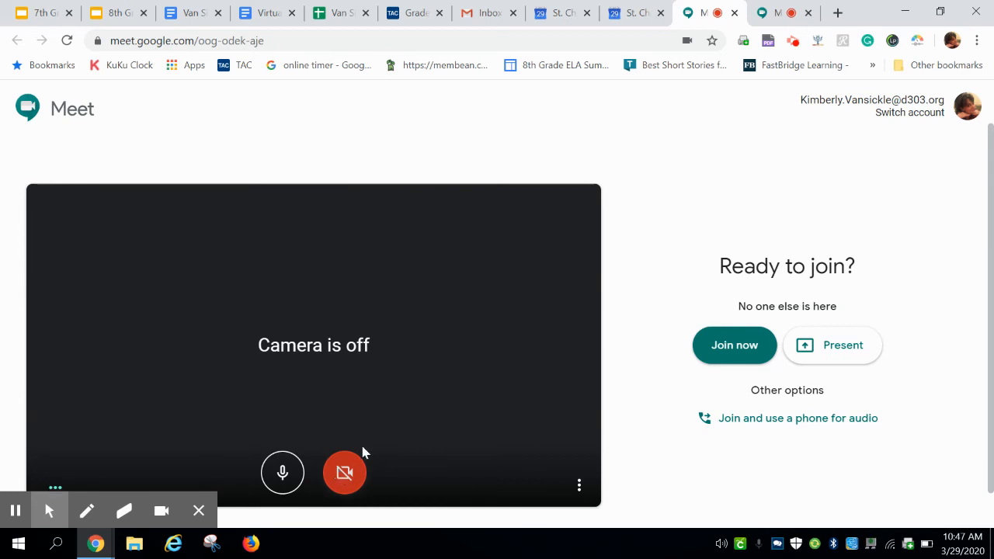
left_click(733, 344)
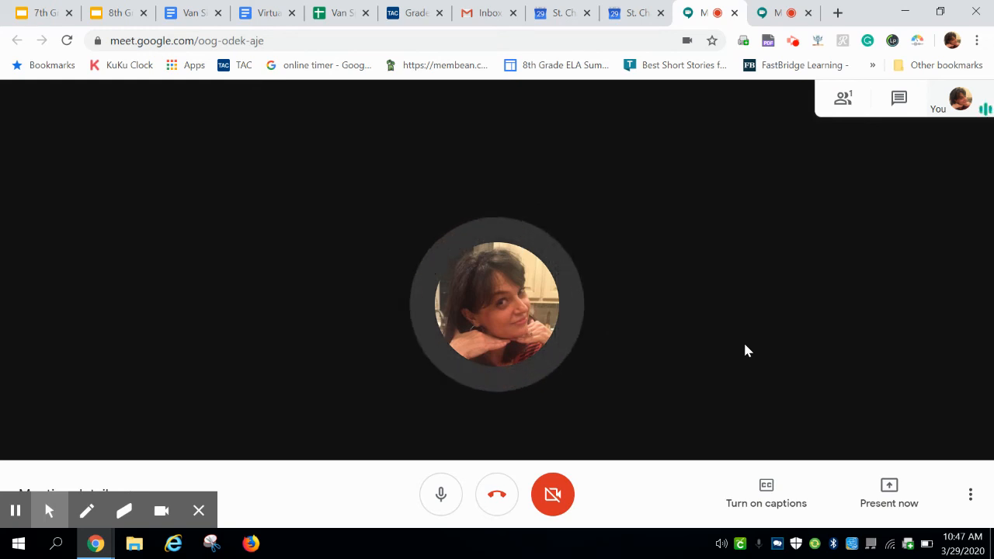
mouse_move(257, 366)
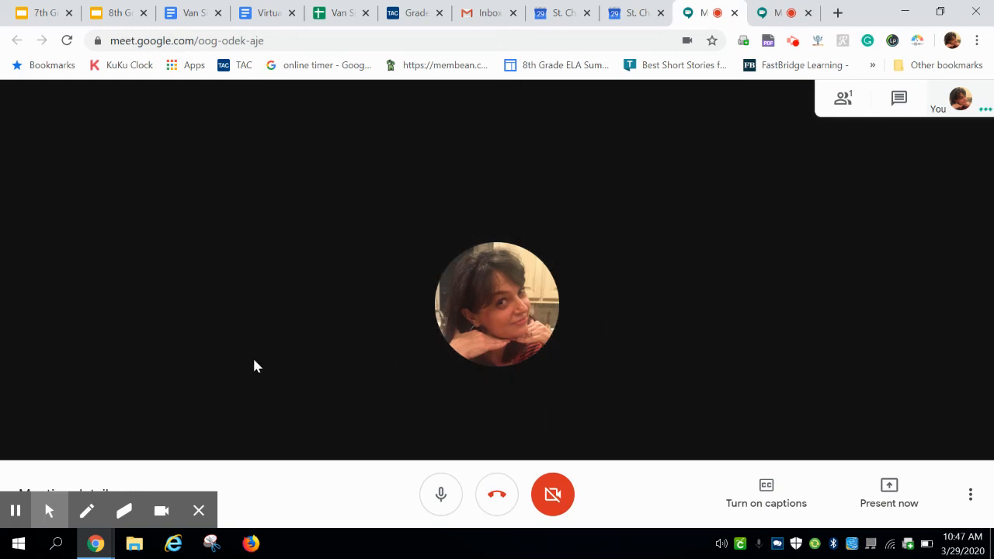
mouse_move(804, 293)
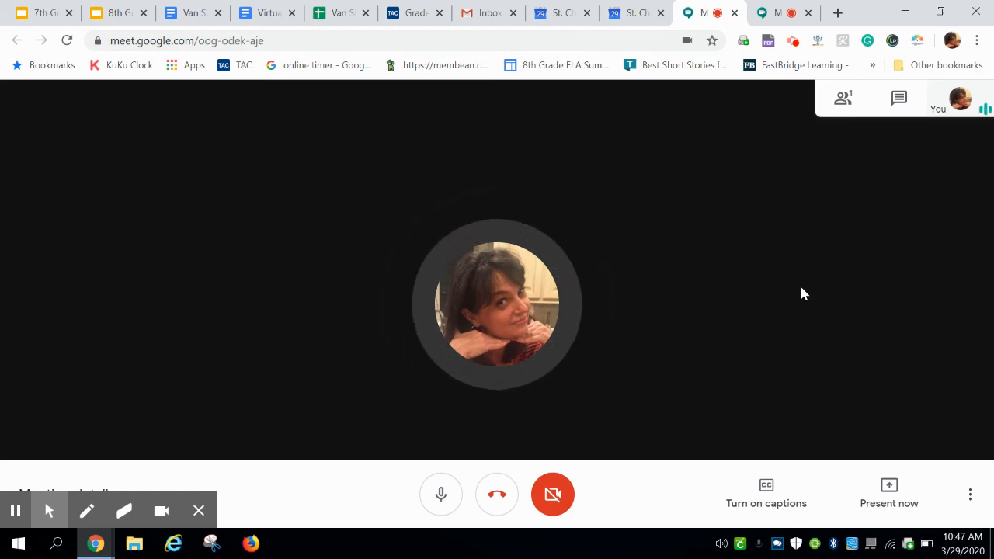
mouse_move(522, 492)
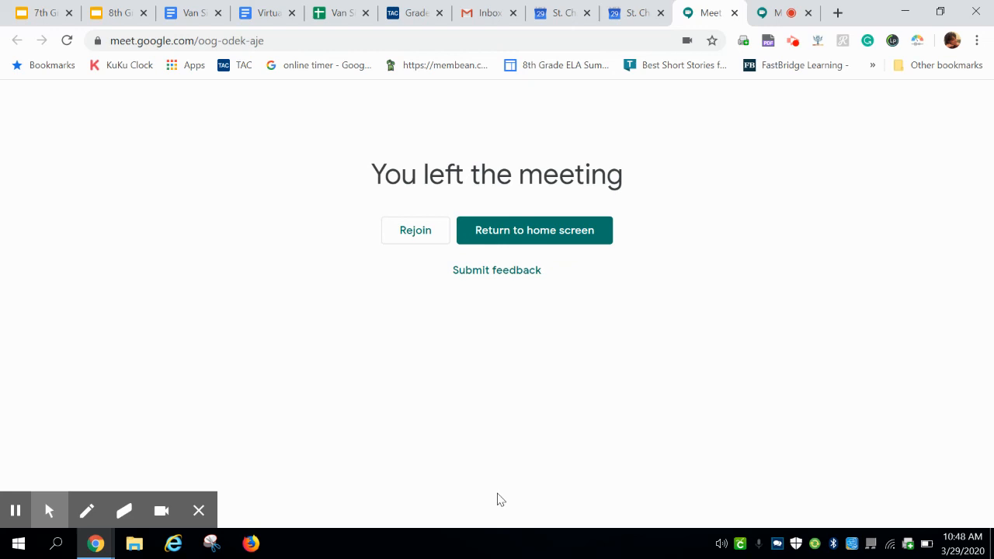
mouse_move(694, 198)
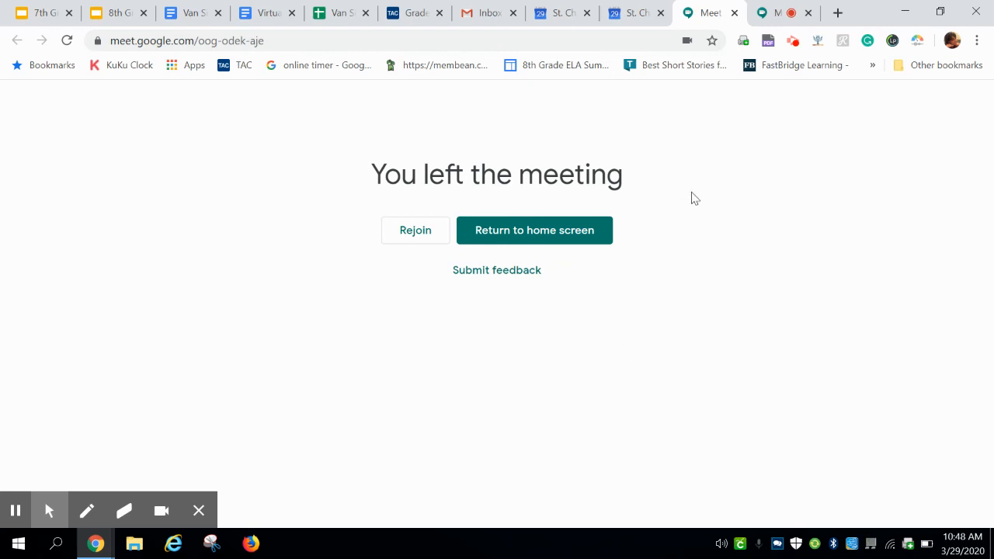